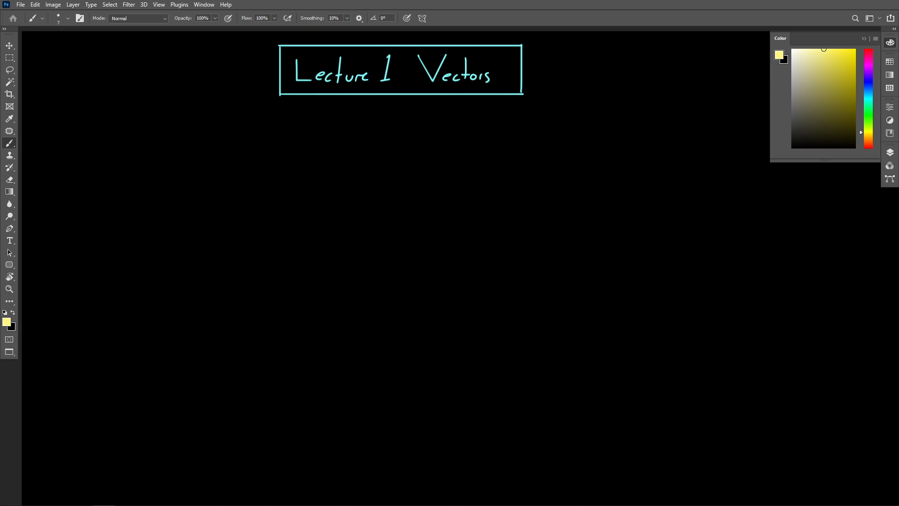
pyautogui.moveTo(245, 172)
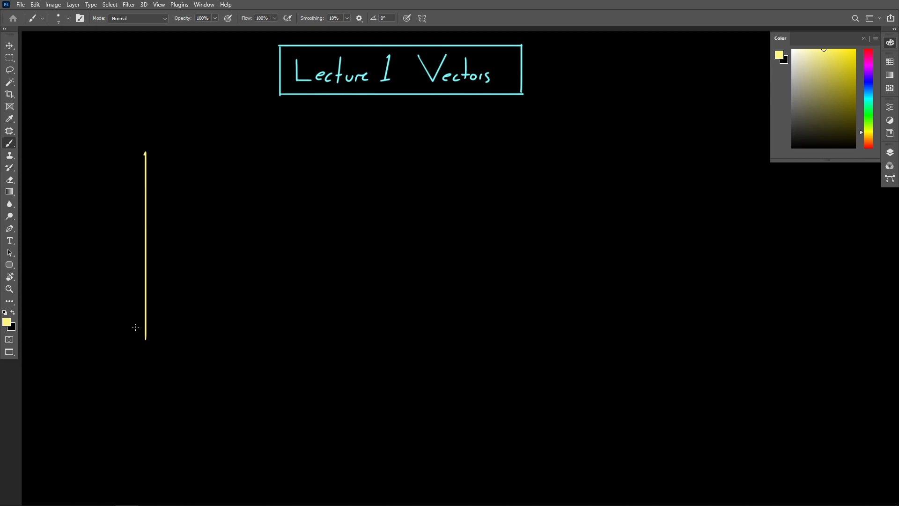
# Draw the long horizontal yellow x axis along the bottom of the sketch
pyautogui.moveTo(97, 325); pyautogui.dragTo(436, 325)
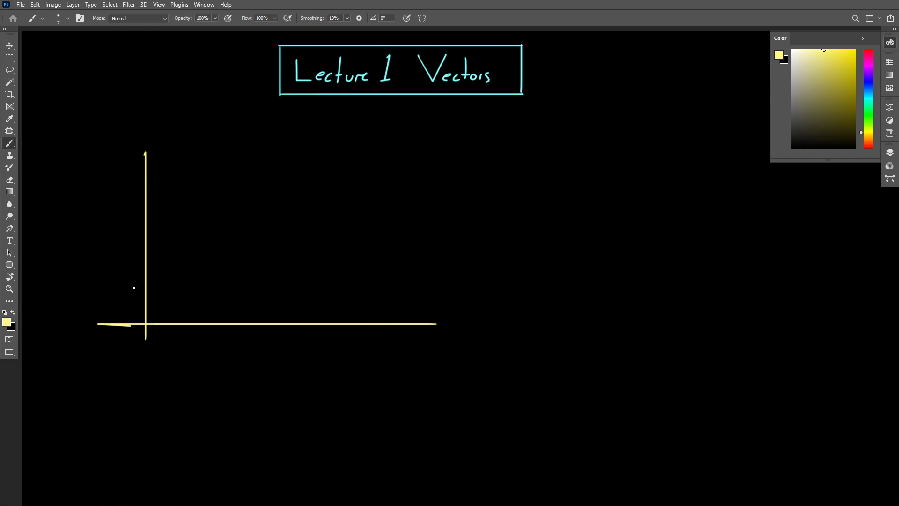
pyautogui.moveTo(425, 333)
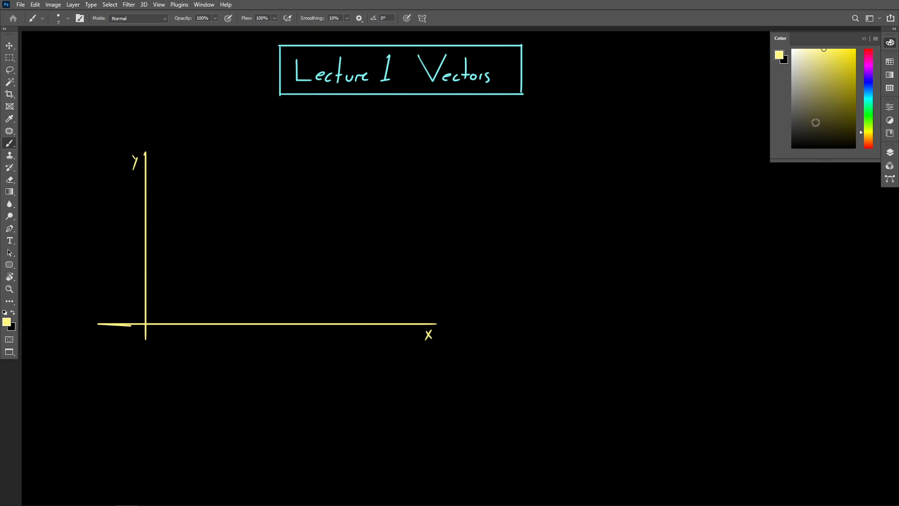
pyautogui.moveTo(864, 125)
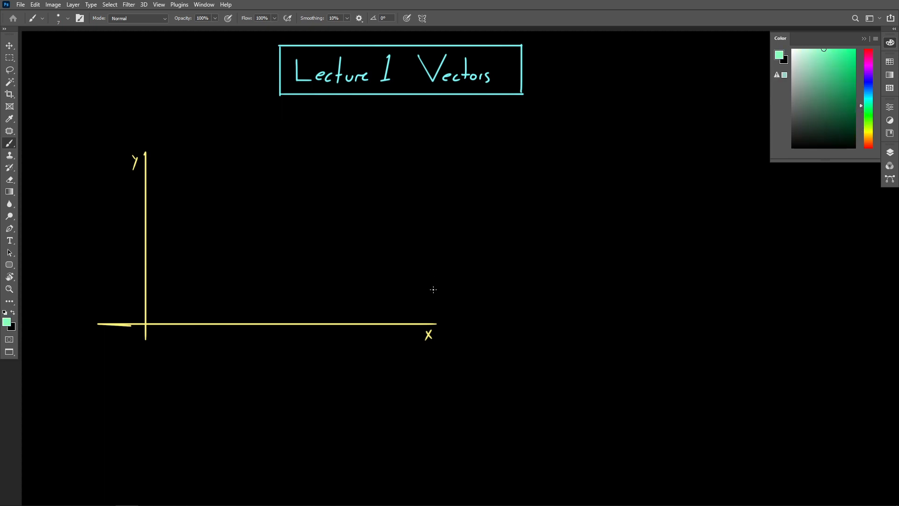
pyautogui.moveTo(160, 196)
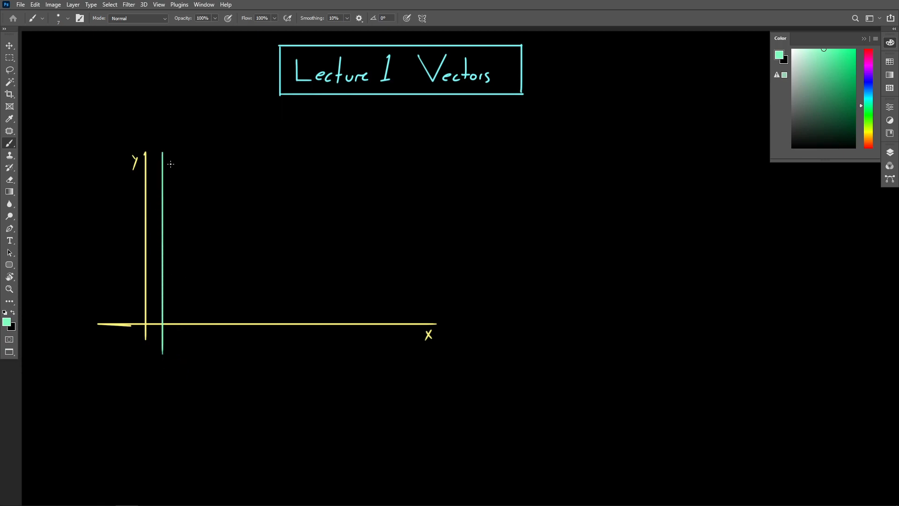
# Add green vertical and horizontal grid lines across the yellow axes
pyautogui.moveTo(181, 153); pyautogui.dragTo(179, 359)
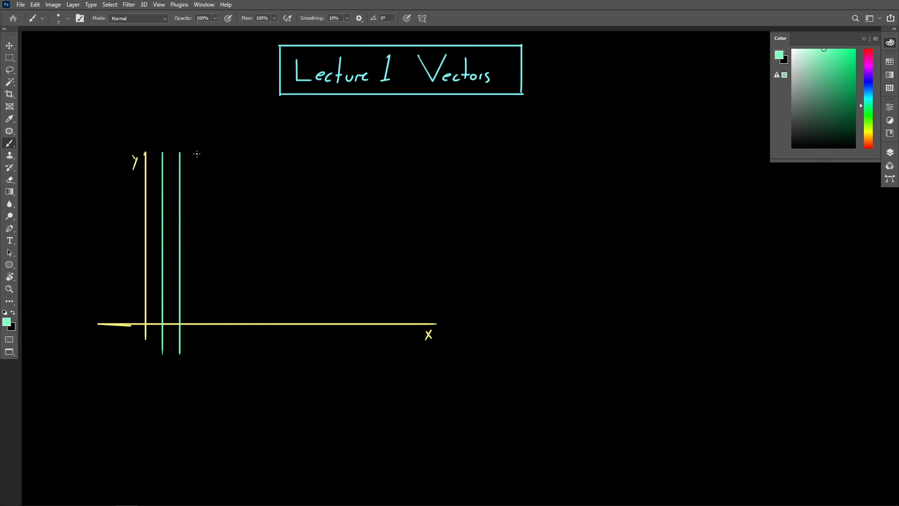
pyautogui.moveTo(198, 151); pyautogui.dragTo(198, 370)
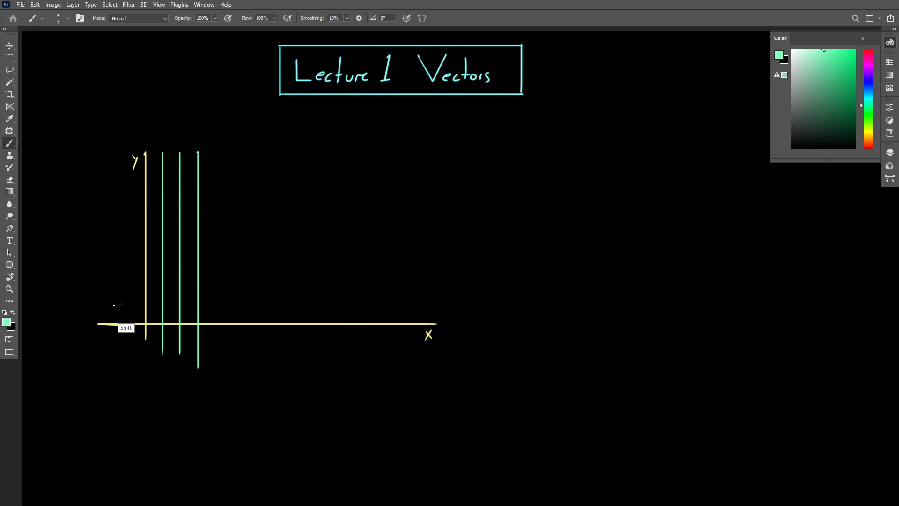
pyautogui.moveTo(106, 282); pyautogui.dragTo(292, 282)
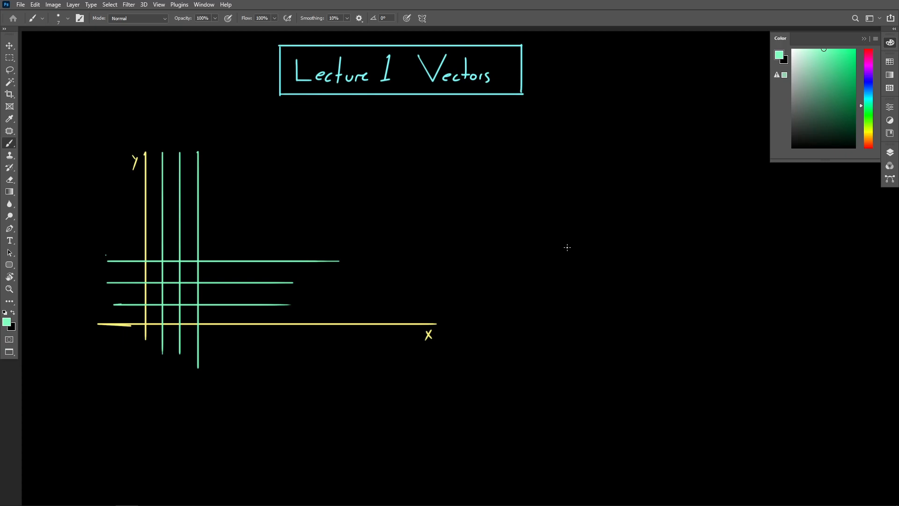
pyautogui.moveTo(203, 253)
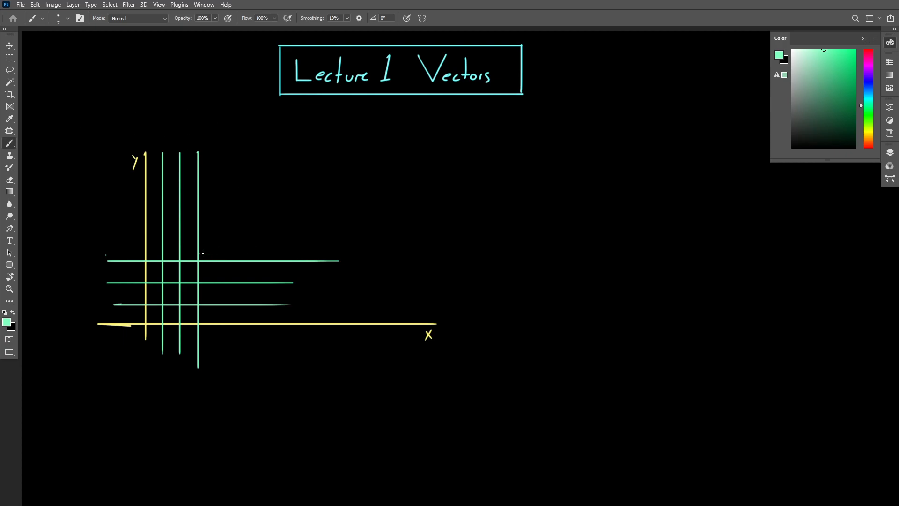
pyautogui.moveTo(202, 259); pyautogui.dragTo(261, 213)
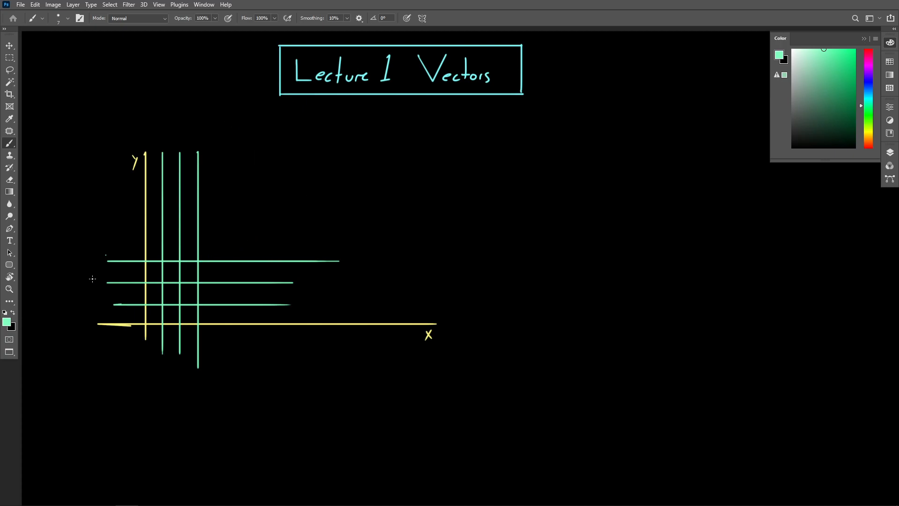
pyautogui.moveTo(118, 278)
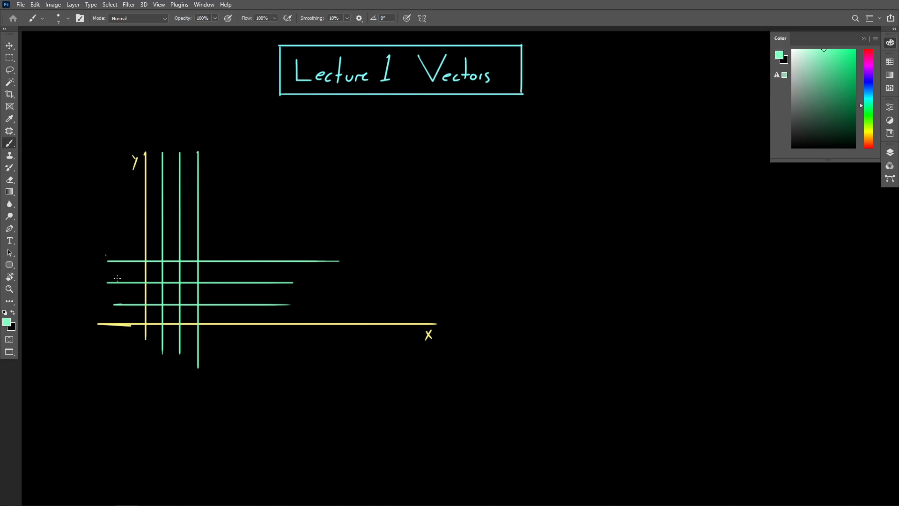
pyautogui.moveTo(487, 263)
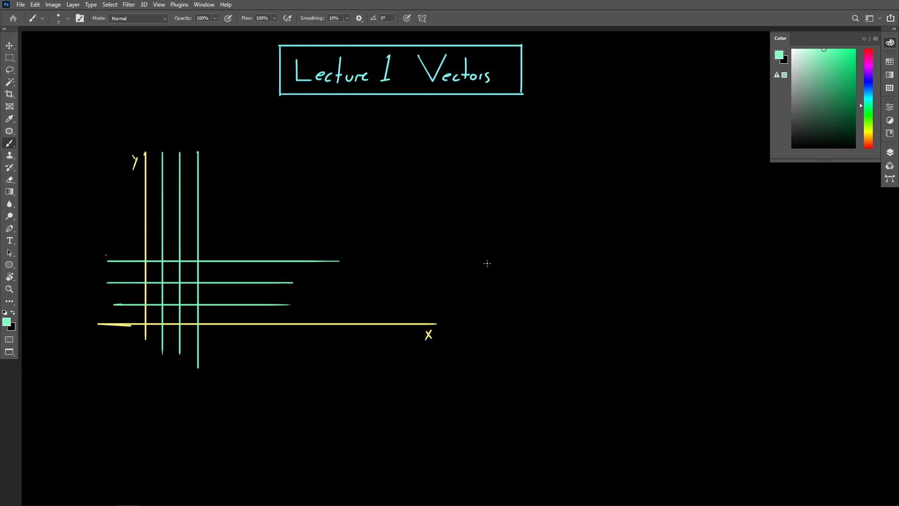
pyautogui.moveTo(513, 260)
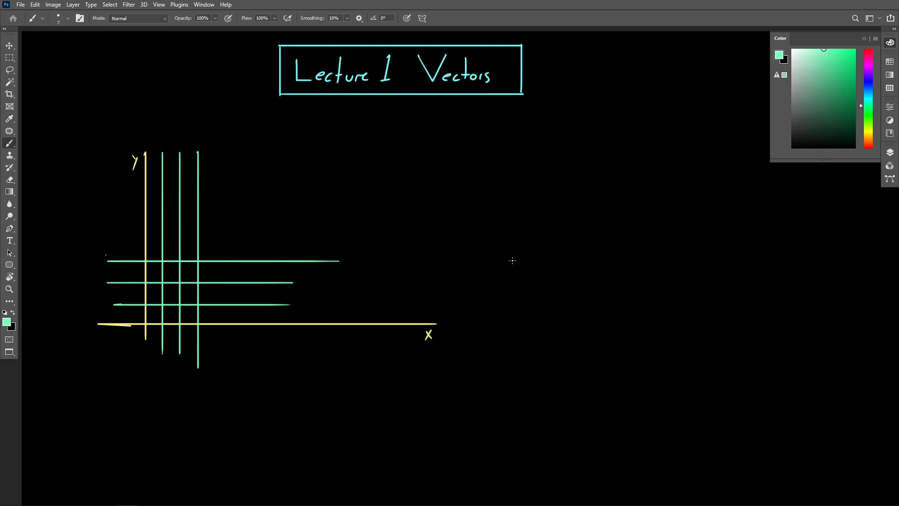
pyautogui.moveTo(506, 262)
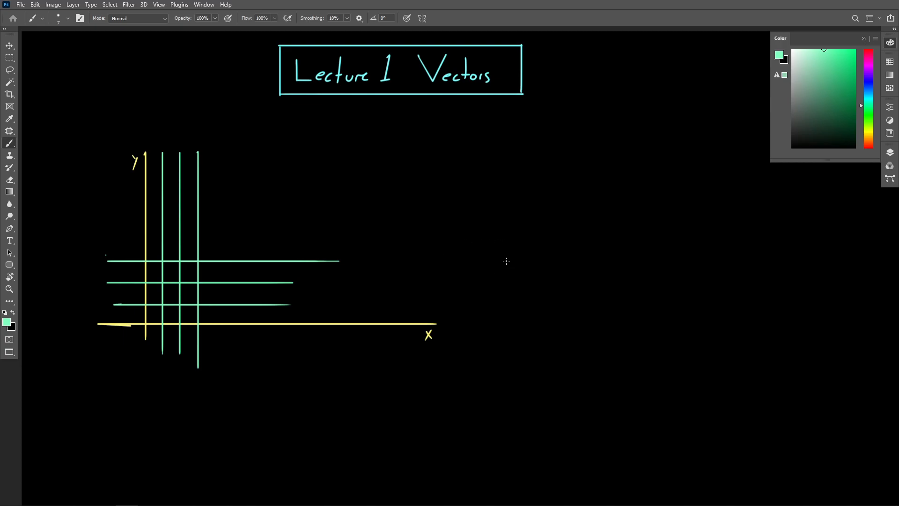
pyautogui.moveTo(497, 237)
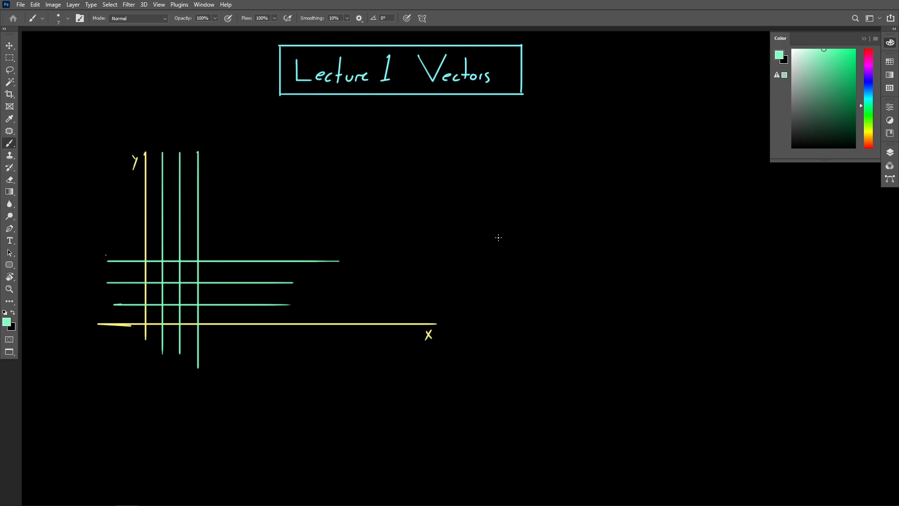
pyautogui.moveTo(303, 167)
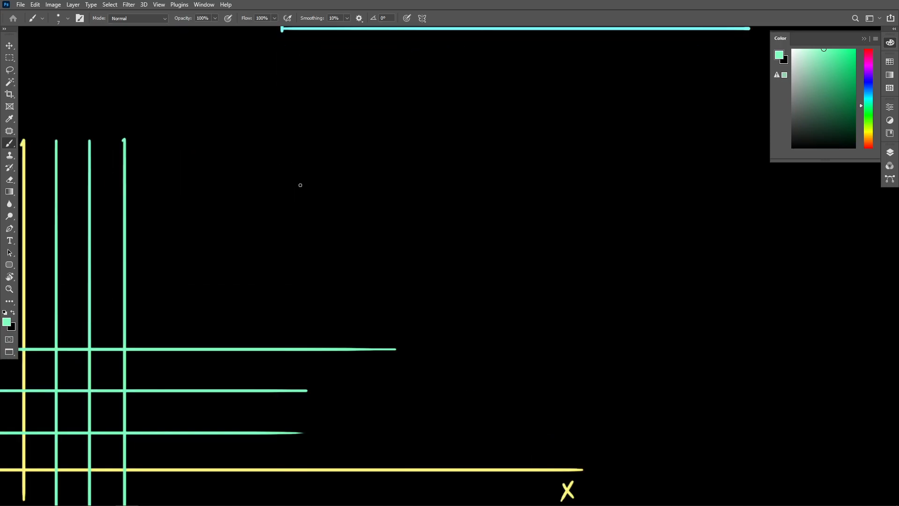
# Hand-write the Cartesian coordinates label beside the grid
pyautogui.moveTo(295, 175); pyautogui.dragTo(367, 173)
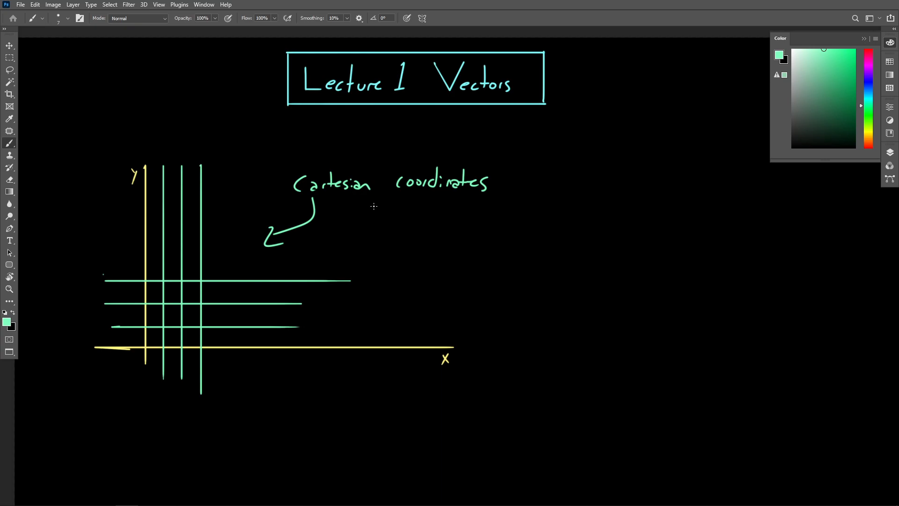
pyautogui.moveTo(265, 266)
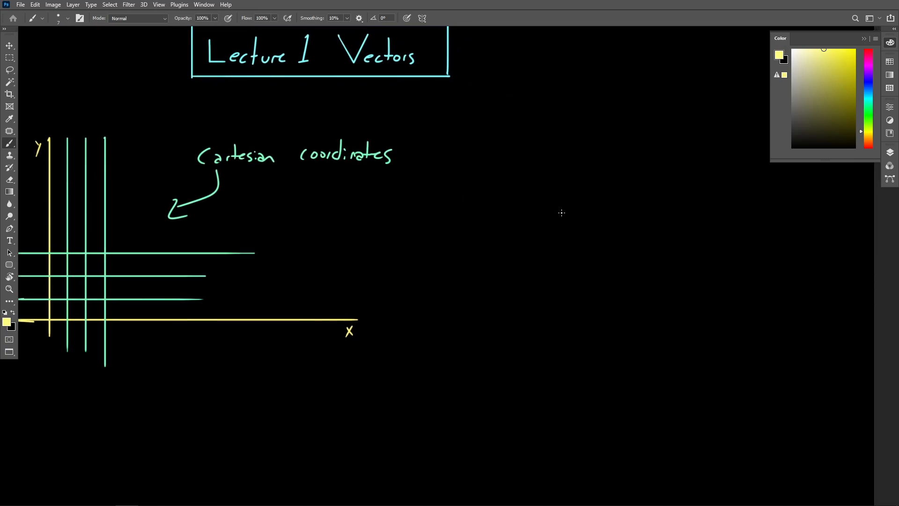
pyautogui.moveTo(549, 213)
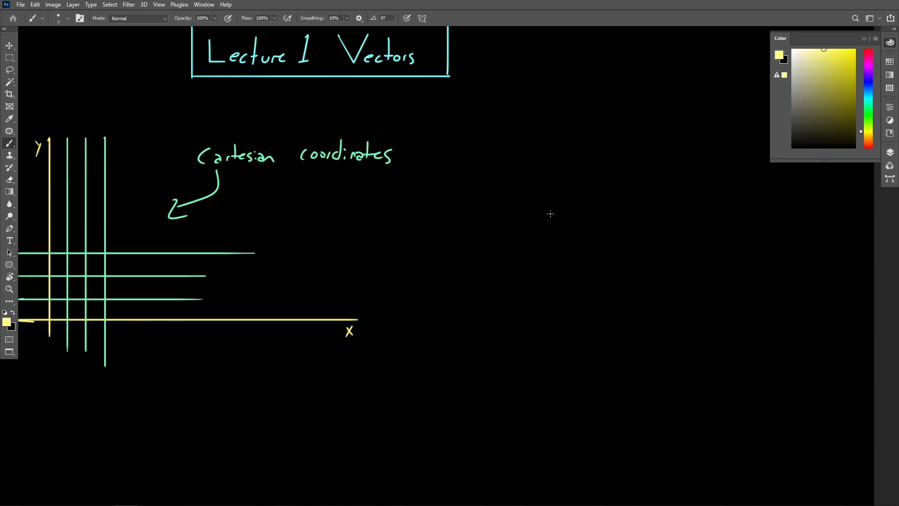
pyautogui.moveTo(540, 153)
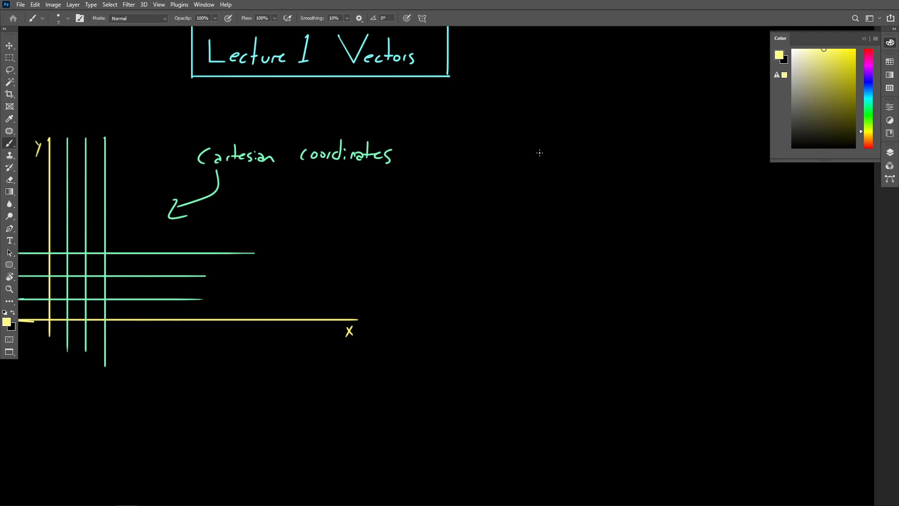
# Draw the second sketch's vertical y axis, slanted x axis and green z axis
pyautogui.moveTo(544, 140); pyautogui.dragTo(543, 354)
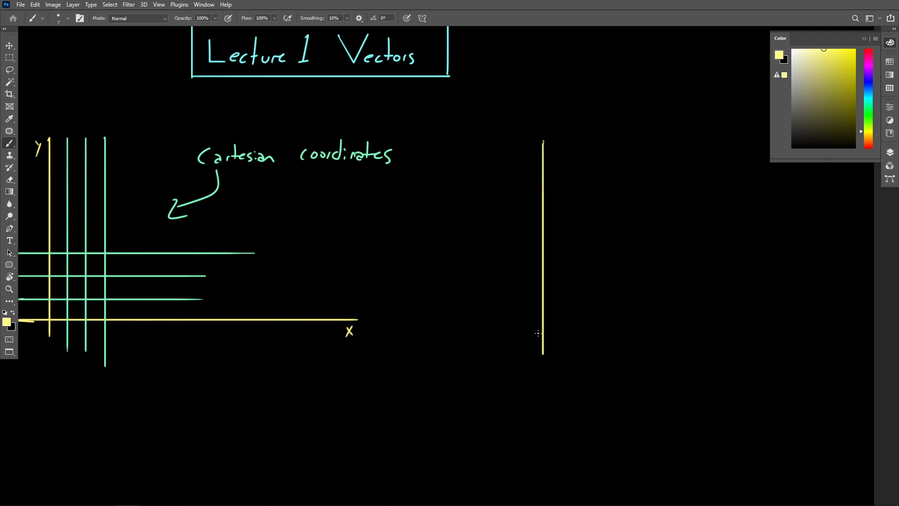
pyautogui.moveTo(539, 333); pyautogui.dragTo(743, 391)
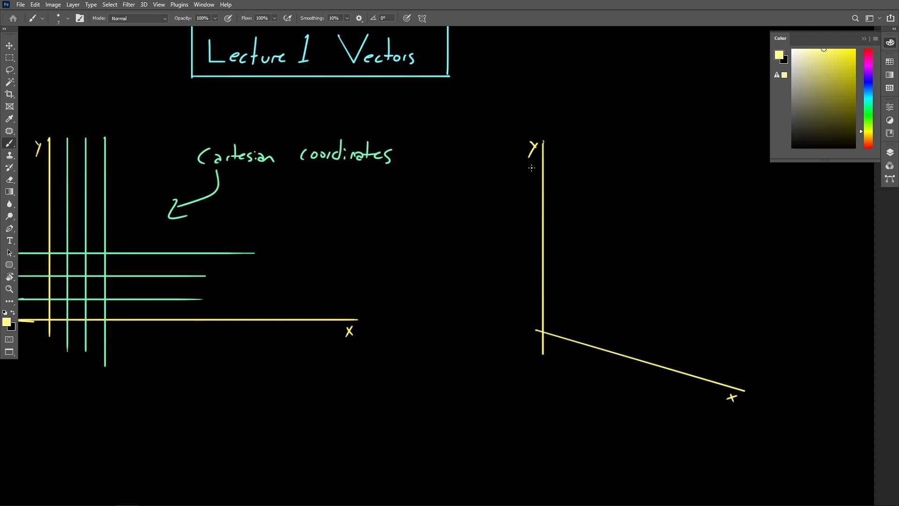
pyautogui.moveTo(869, 112)
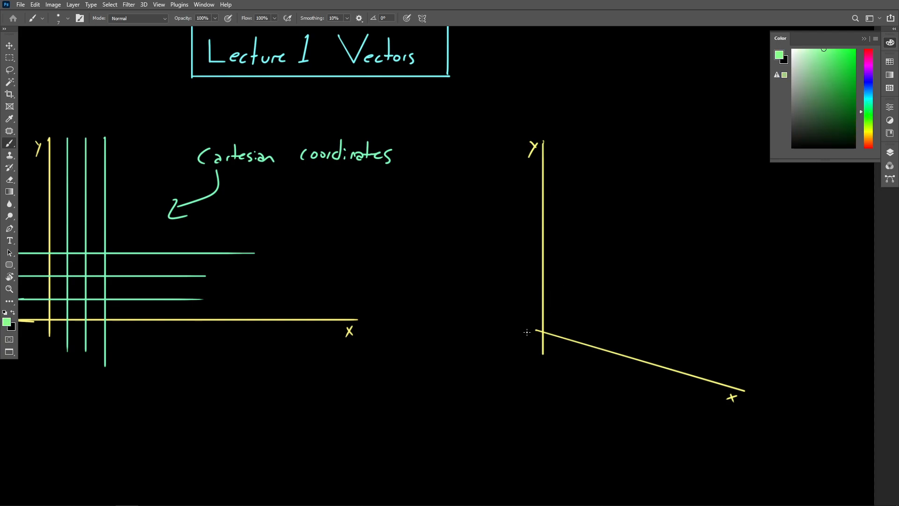
pyautogui.moveTo(542, 332); pyautogui.dragTo(814, 259)
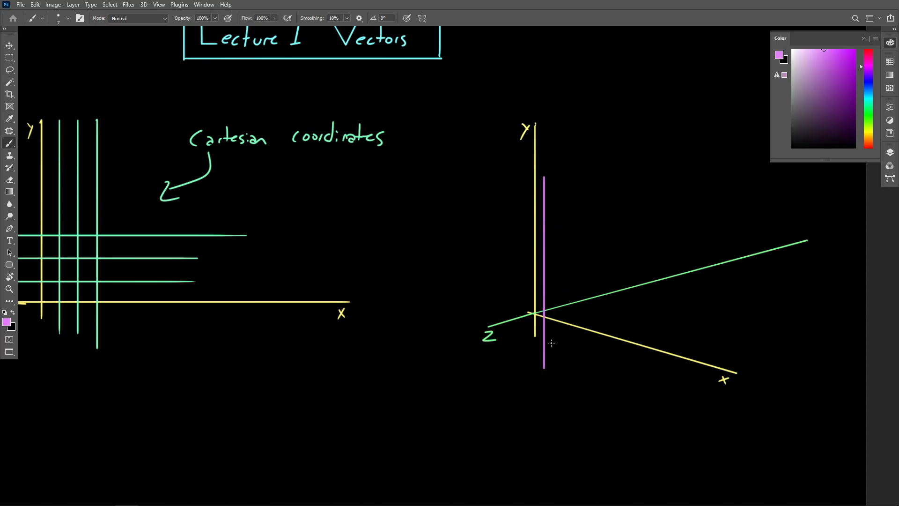
# Add magenta lines parallel to the y axis and to the slanted x axis
pyautogui.moveTo(554, 179); pyautogui.dragTo(553, 372)
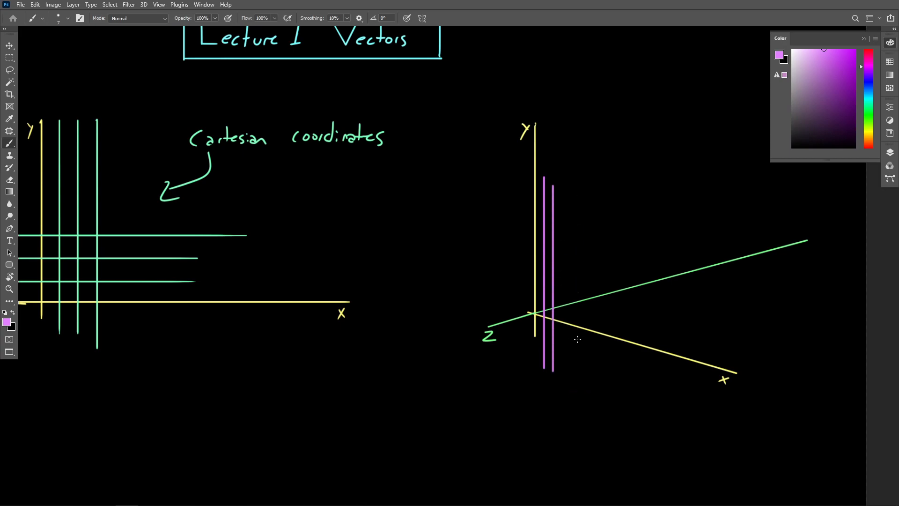
pyautogui.moveTo(563, 208); pyautogui.dragTo(563, 372)
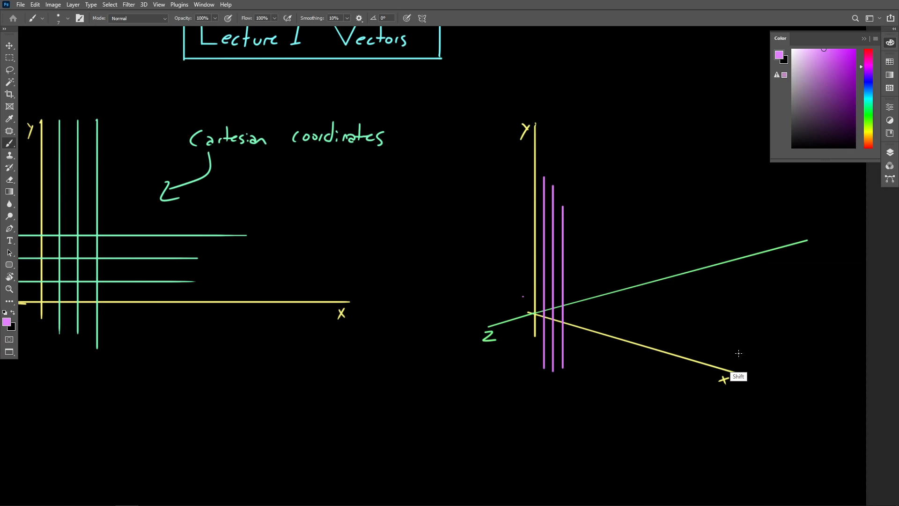
pyautogui.moveTo(522, 296); pyautogui.dragTo(739, 351)
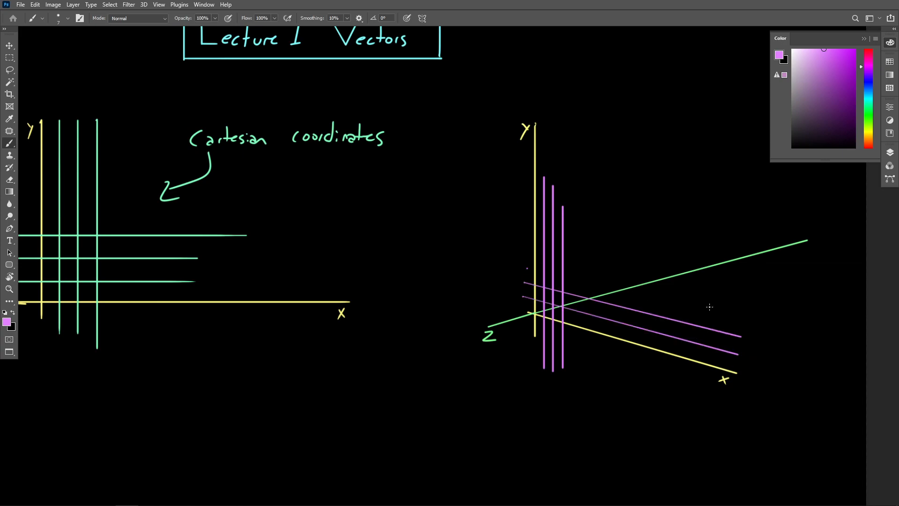
pyautogui.moveTo(524, 270); pyautogui.dragTo(745, 316)
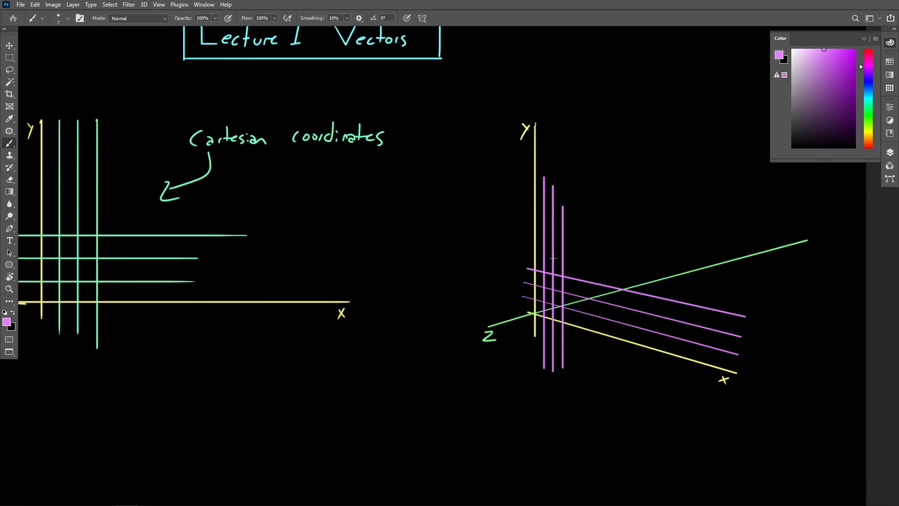
pyautogui.moveTo(588, 242)
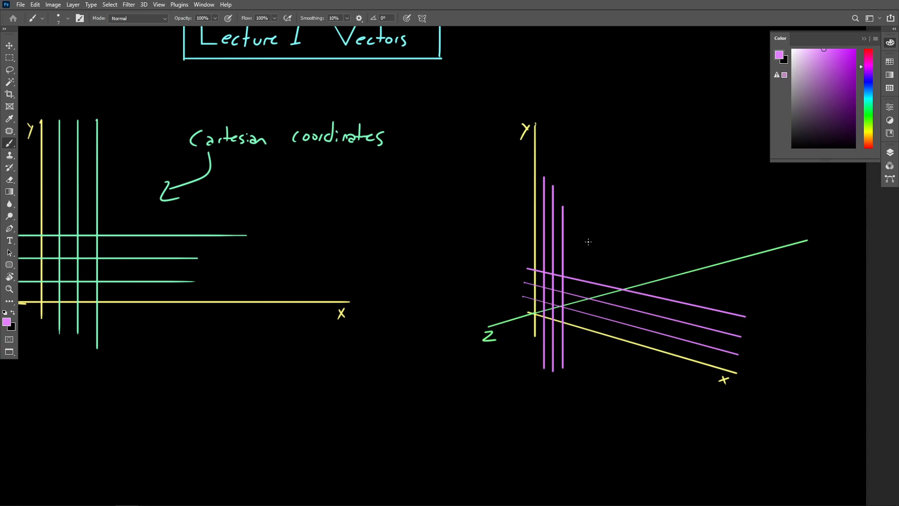
pyautogui.moveTo(595, 280)
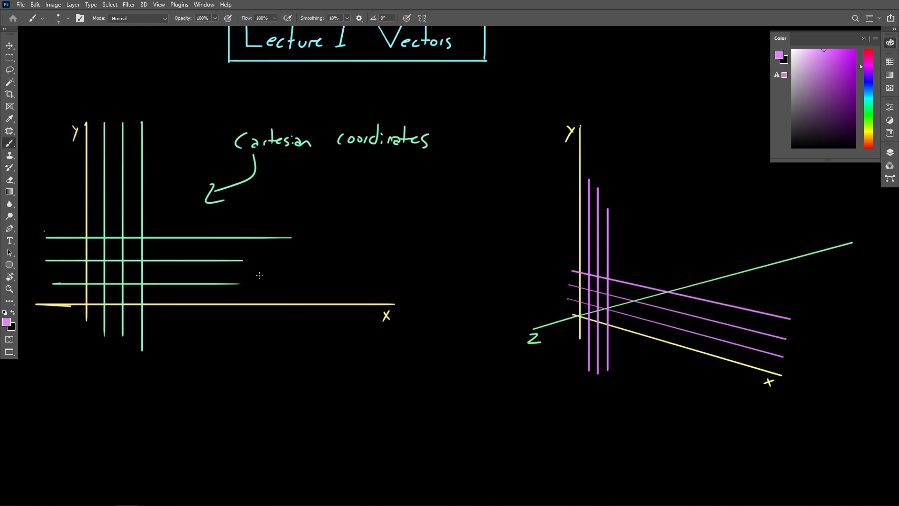
pyautogui.moveTo(573, 199)
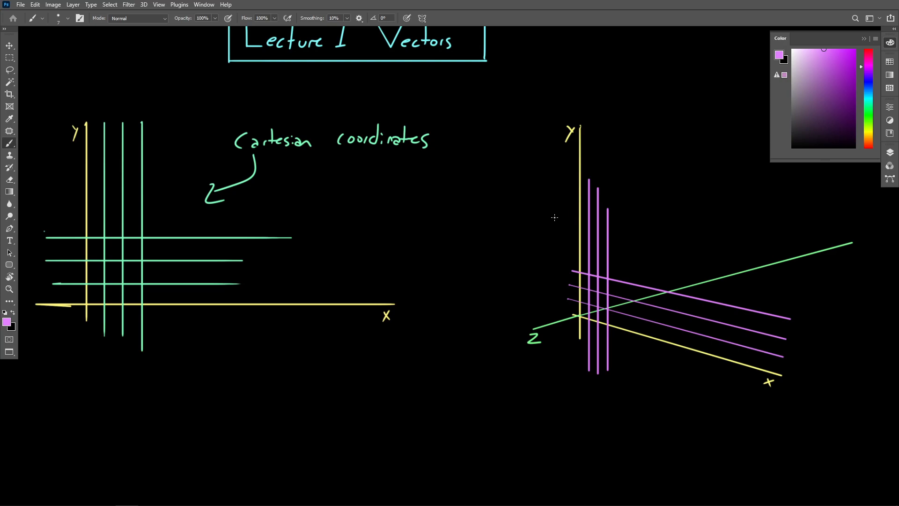
pyautogui.moveTo(553, 220)
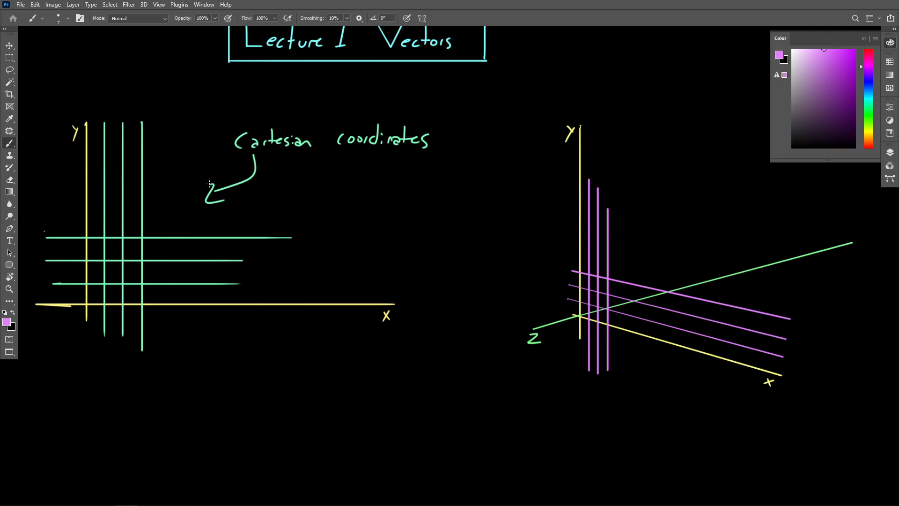
pyautogui.moveTo(719, 286)
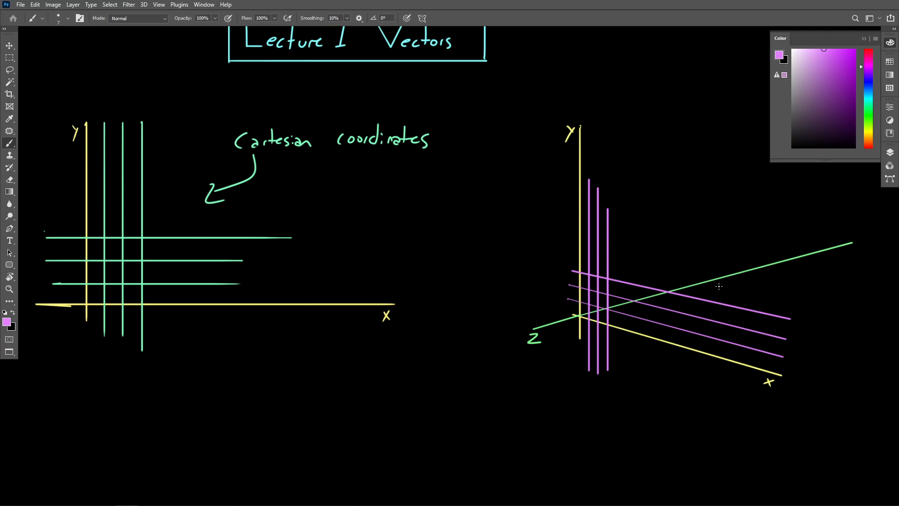
pyautogui.moveTo(592, 260)
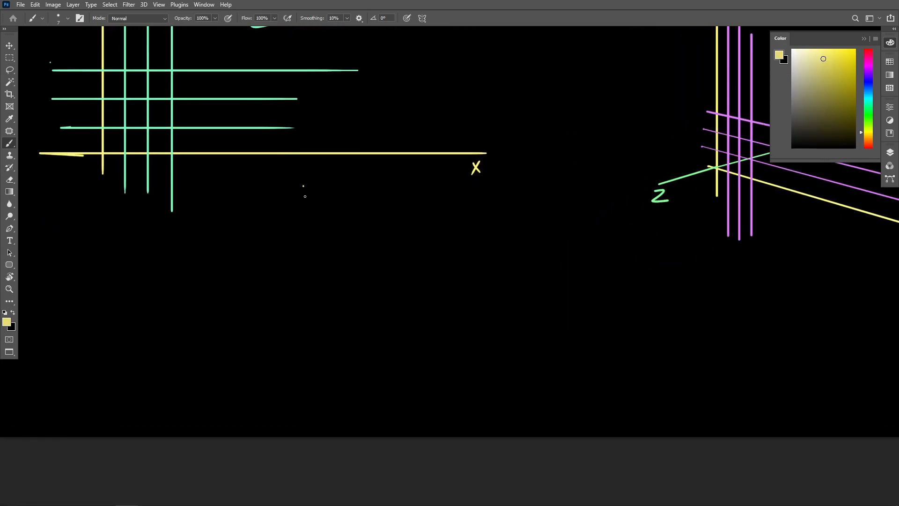
# Draw a fresh yellow three-axis sketch below the grid and label the x axis
pyautogui.moveTo(304, 183); pyautogui.dragTo(303, 392)
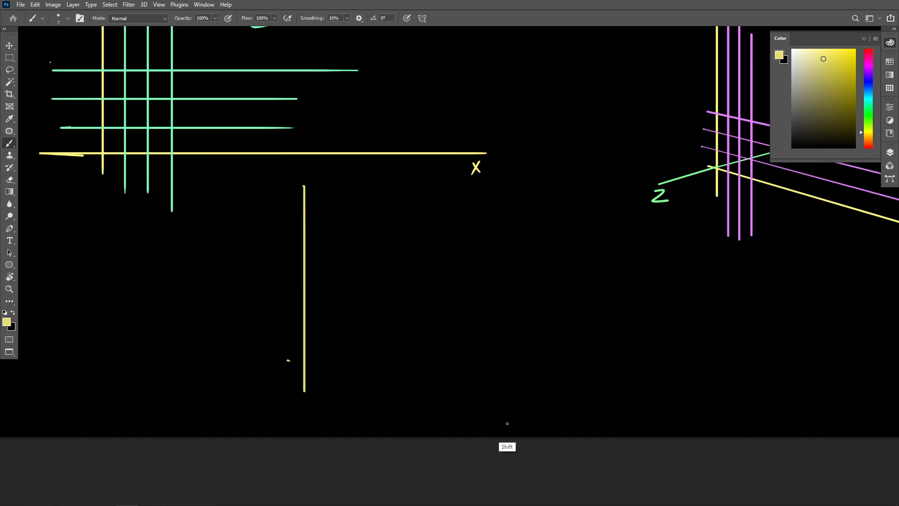
pyautogui.moveTo(304, 364); pyautogui.dragTo(508, 424)
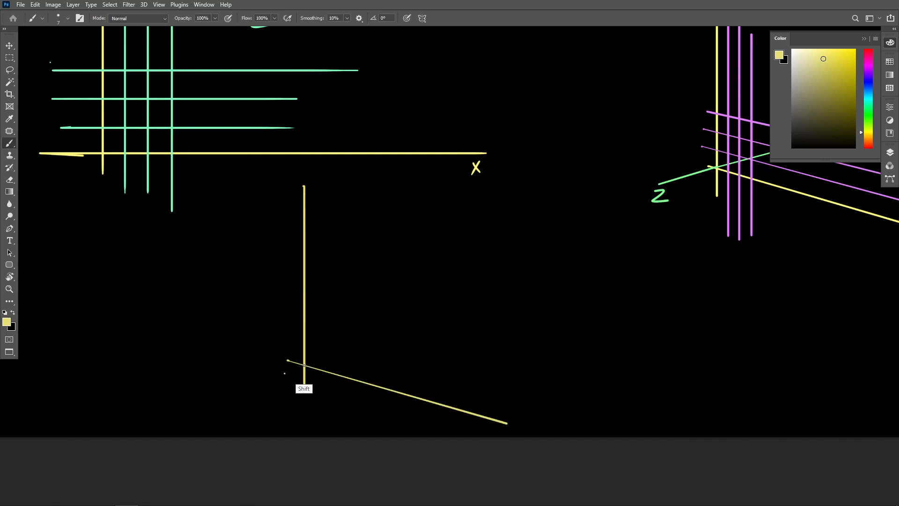
pyautogui.moveTo(303, 364); pyautogui.dragTo(540, 247)
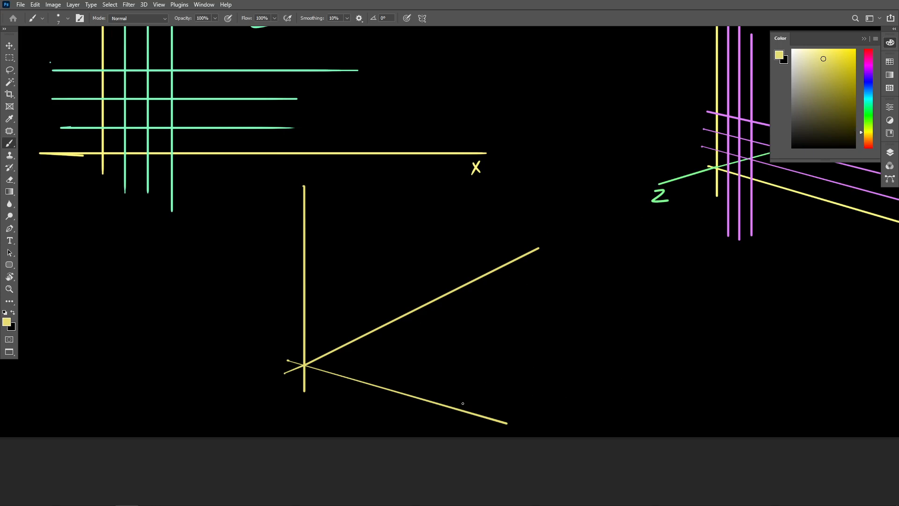
pyautogui.click(457, 423)
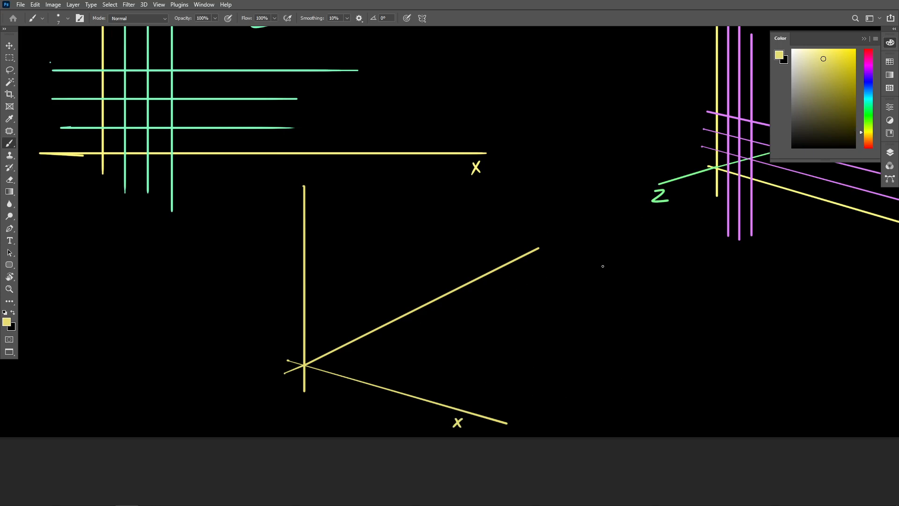
pyautogui.moveTo(278, 379)
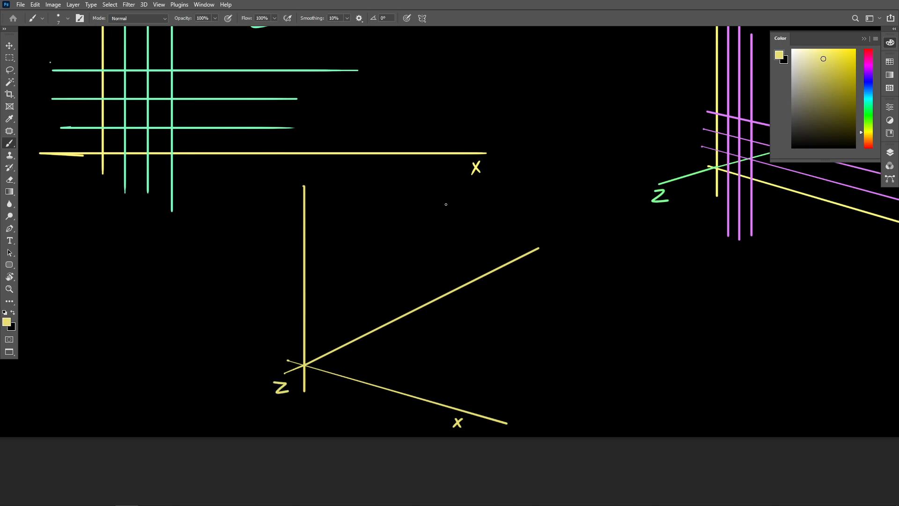
pyautogui.moveTo(512, 253)
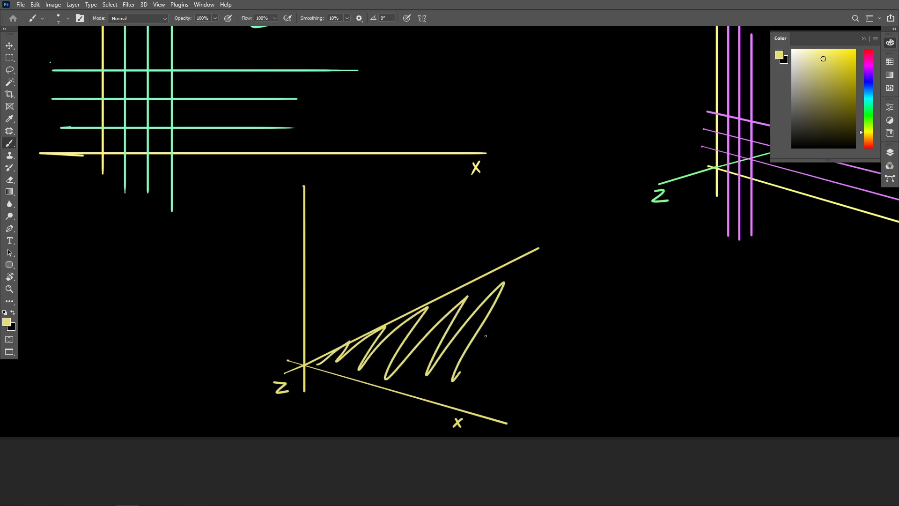
# Scribble-hatch the ground plane and note y = 0 beside the vertical axis
pyautogui.moveTo(465, 384); pyautogui.dragTo(543, 298)
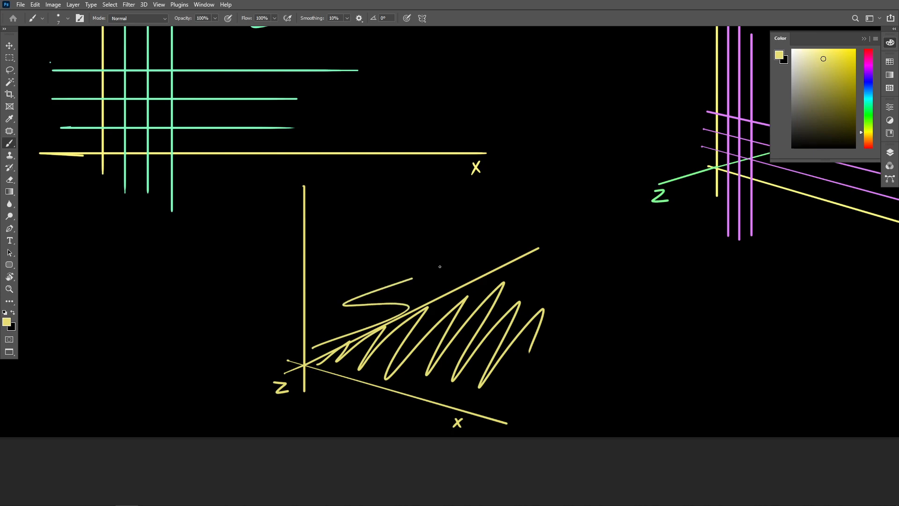
pyautogui.moveTo(169, 281); pyautogui.dragTo(278, 338)
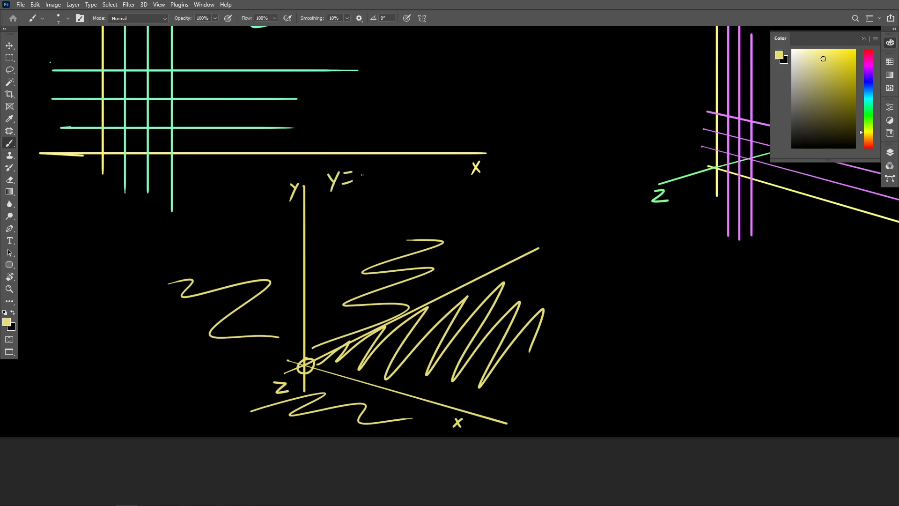
pyautogui.moveTo(359, 175); pyautogui.dragTo(370, 181)
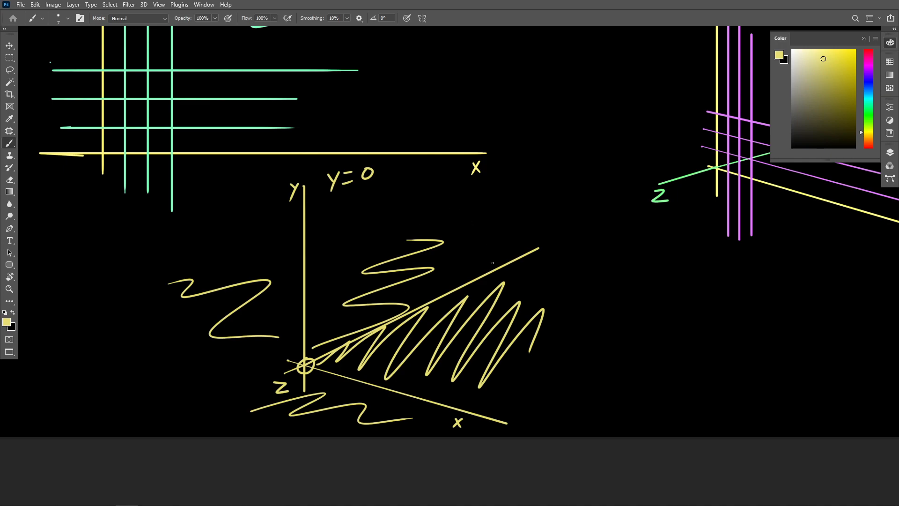
pyautogui.moveTo(598, 301); pyautogui.dragTo(601, 320)
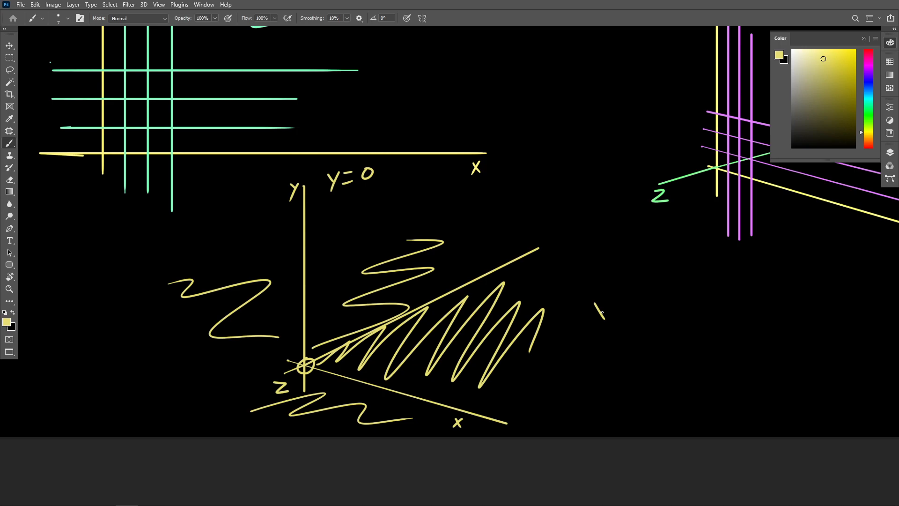
pyautogui.moveTo(597, 310); pyautogui.dragTo(624, 322)
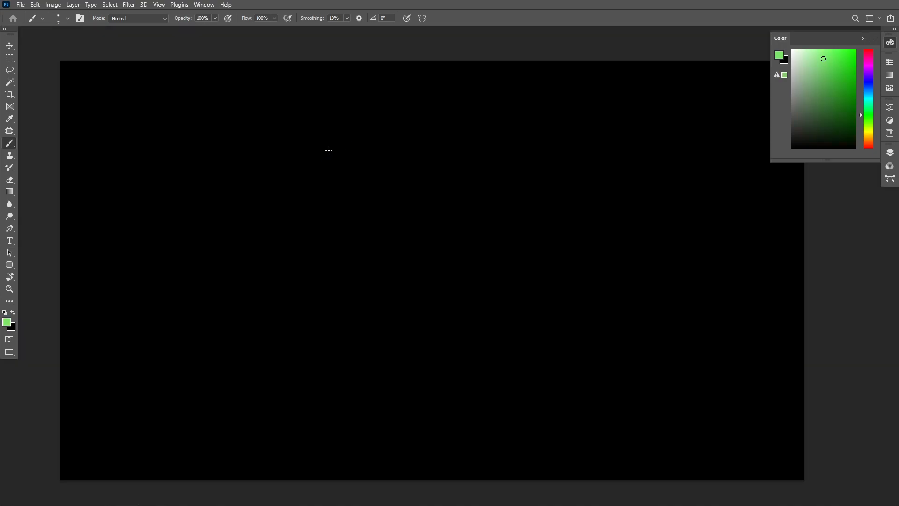
pyautogui.moveTo(292, 169)
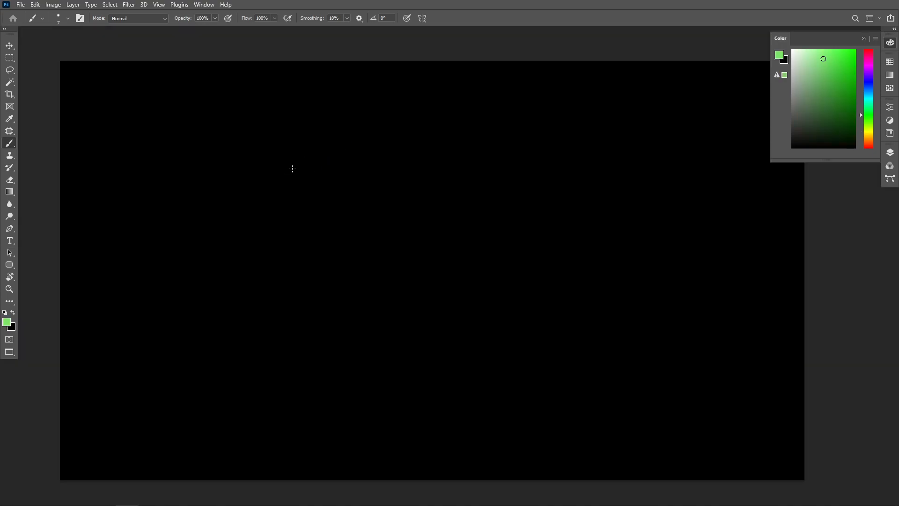
pyautogui.moveTo(302, 175)
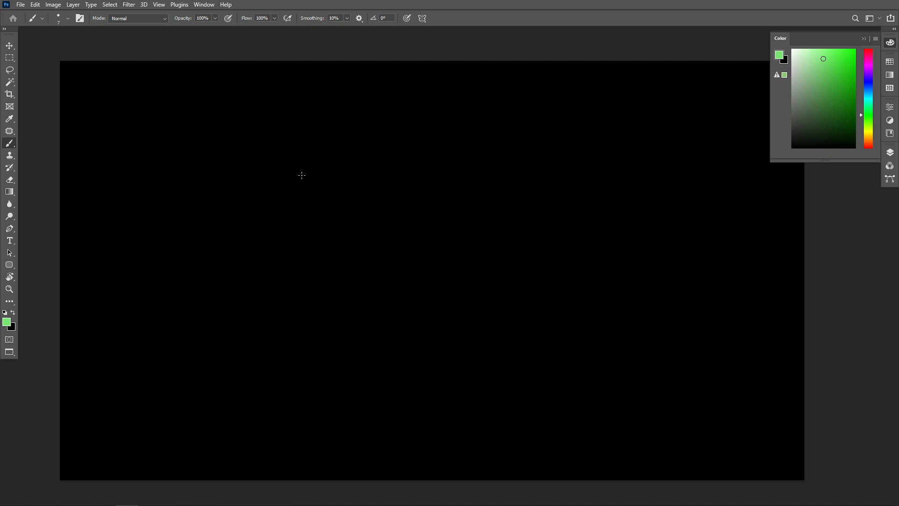
pyautogui.moveTo(196, 118)
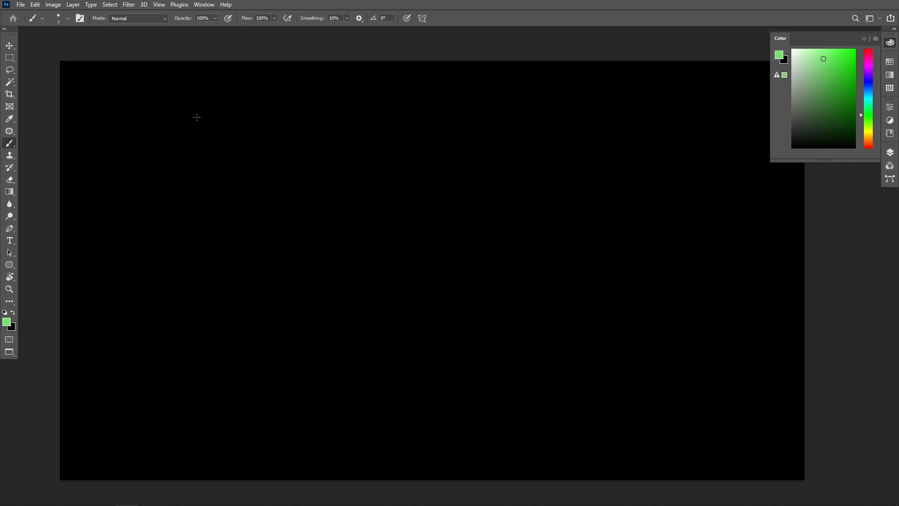
pyautogui.moveTo(192, 124)
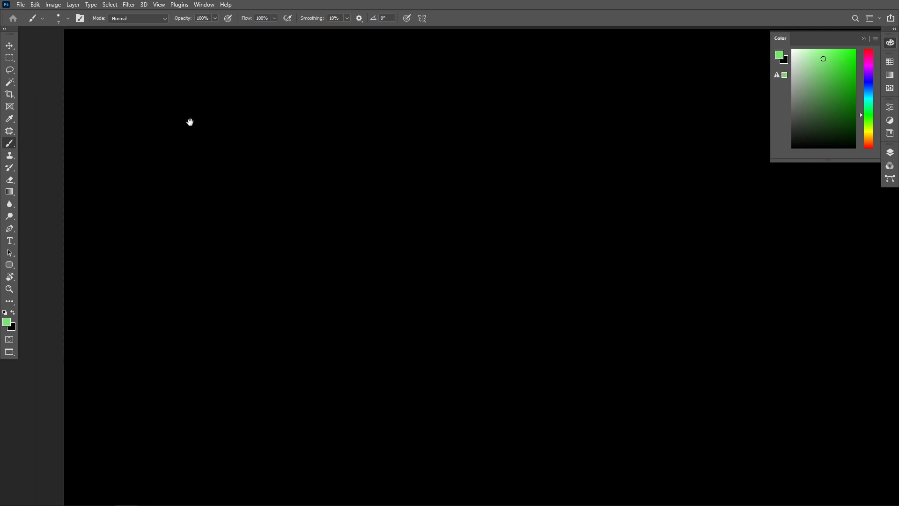
# Draw green axis strokes for the first triad and a sloping axis for the second
pyautogui.moveTo(211, 106); pyautogui.dragTo(211, 298)
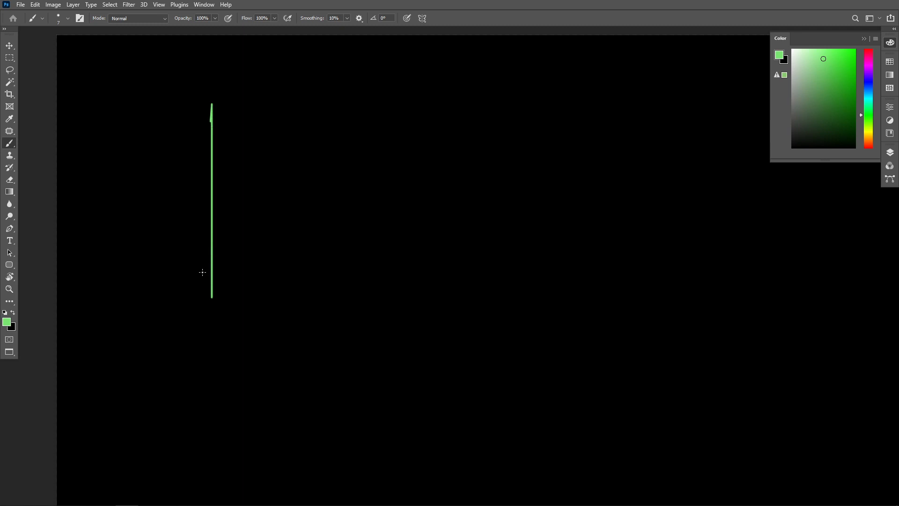
pyautogui.moveTo(189, 270); pyautogui.dragTo(390, 301)
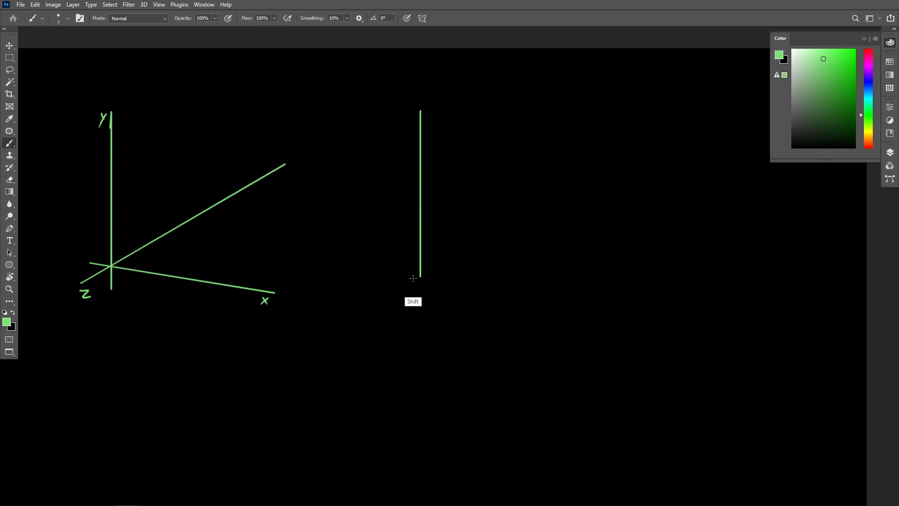
pyautogui.moveTo(421, 287); pyautogui.dragTo(602, 324)
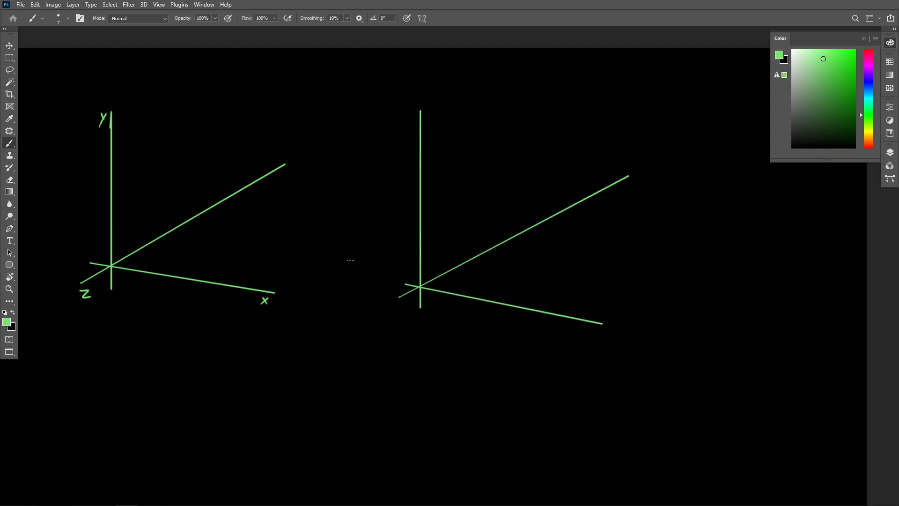
pyautogui.moveTo(593, 327)
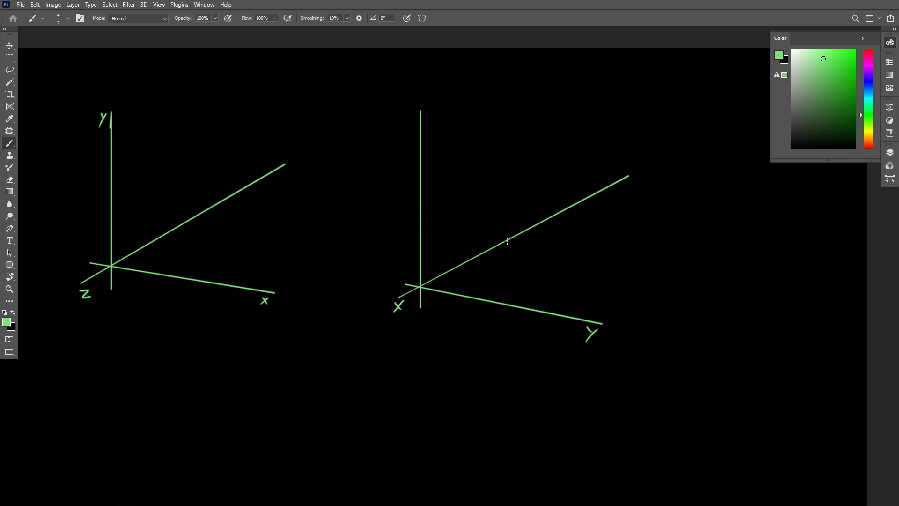
pyautogui.moveTo(413, 293)
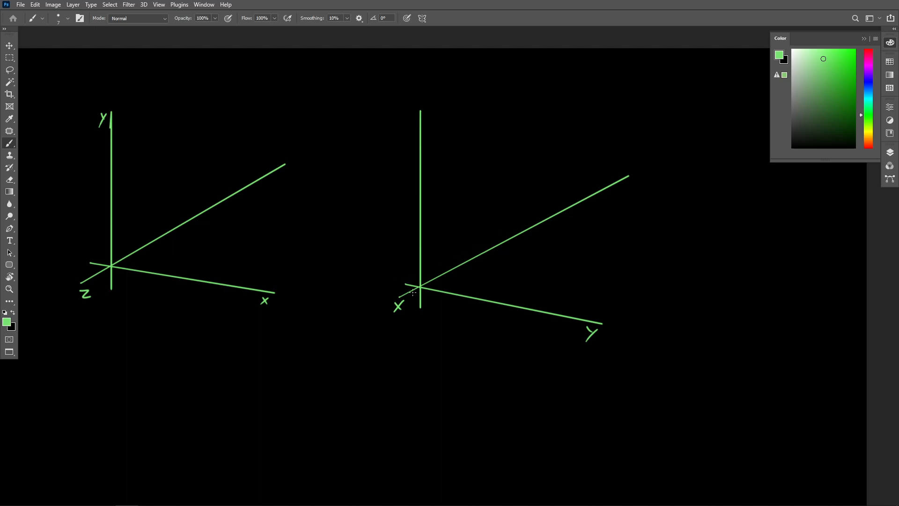
pyautogui.moveTo(414, 123)
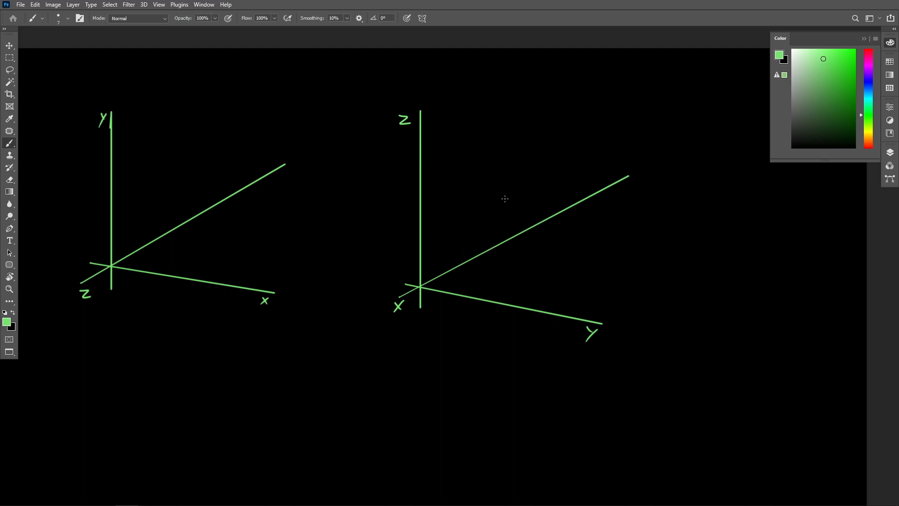
pyautogui.moveTo(499, 195)
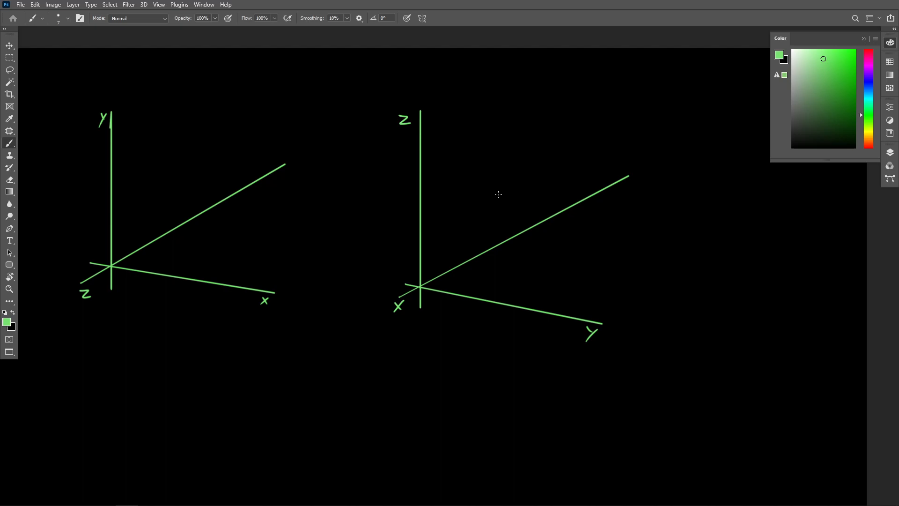
pyautogui.moveTo(497, 197)
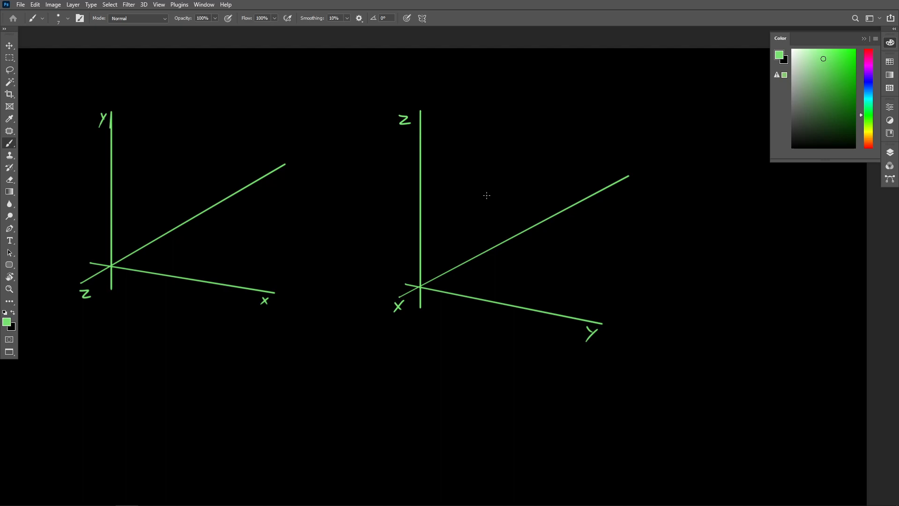
pyautogui.moveTo(481, 170)
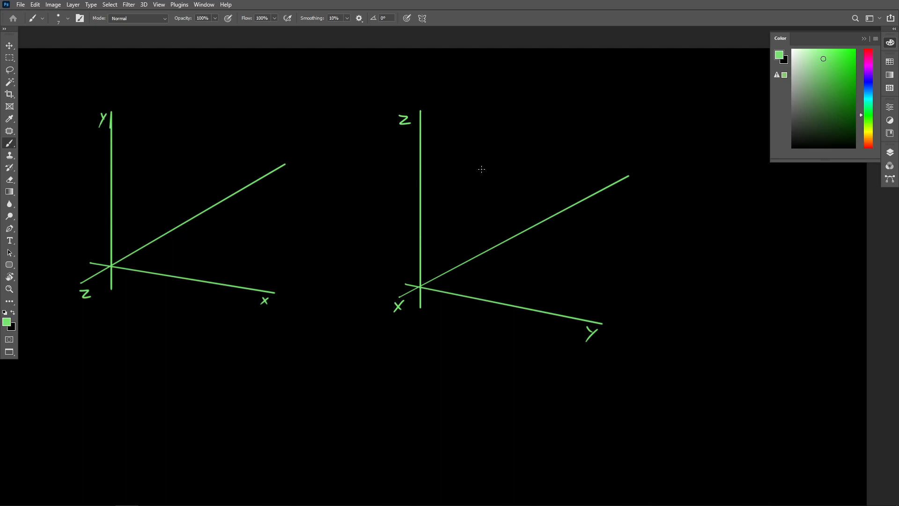
pyautogui.moveTo(471, 109)
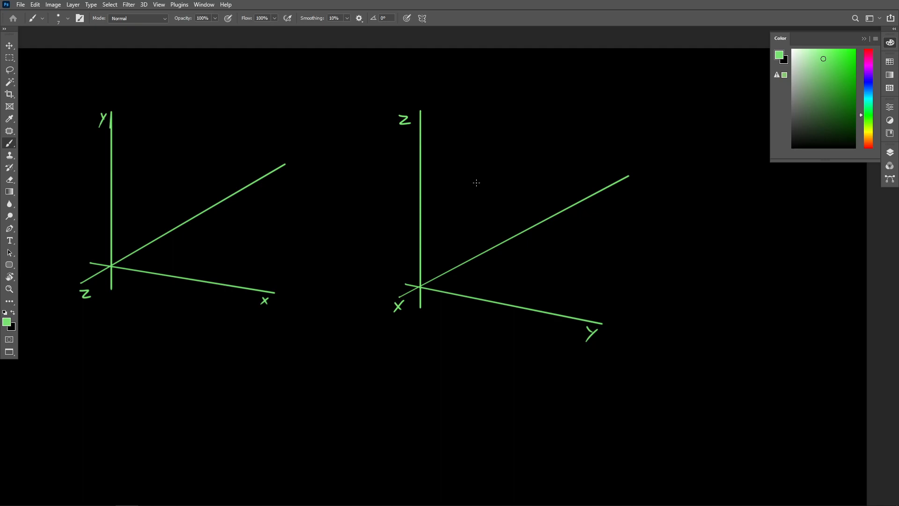
pyautogui.moveTo(470, 197)
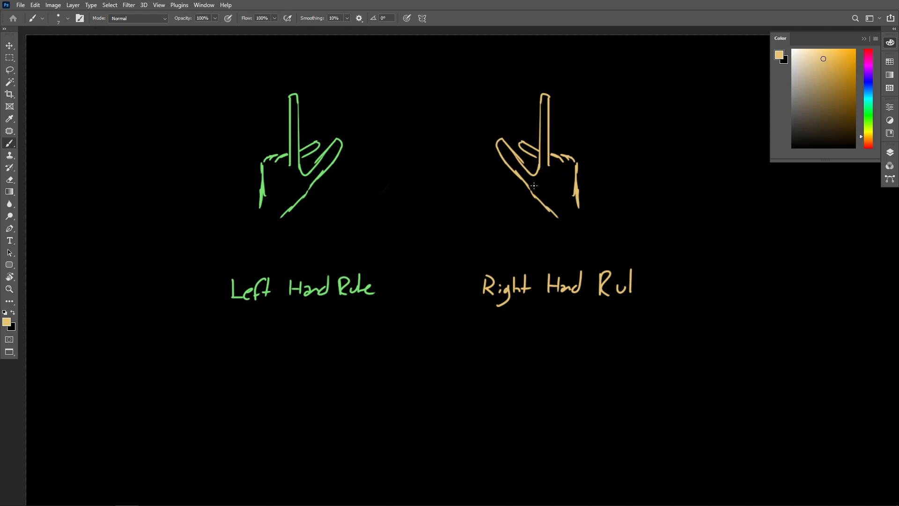
pyautogui.moveTo(512, 198)
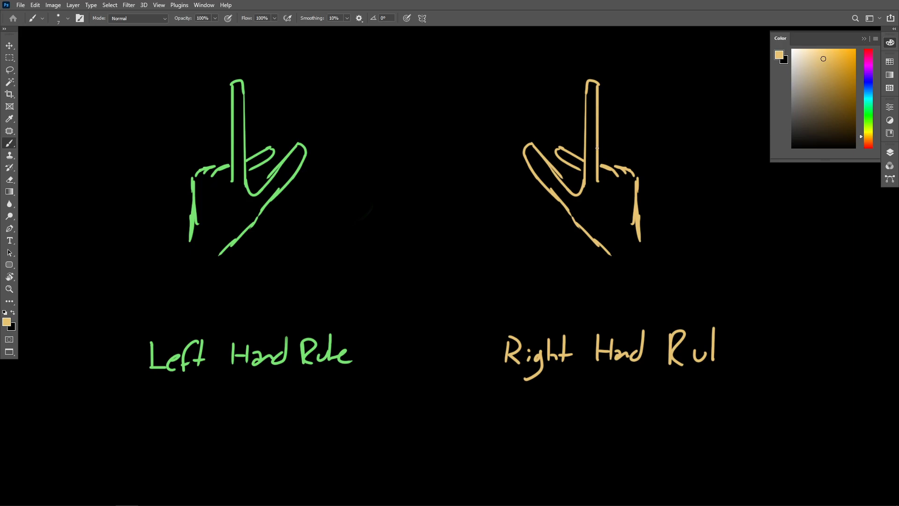
pyautogui.moveTo(571, 173)
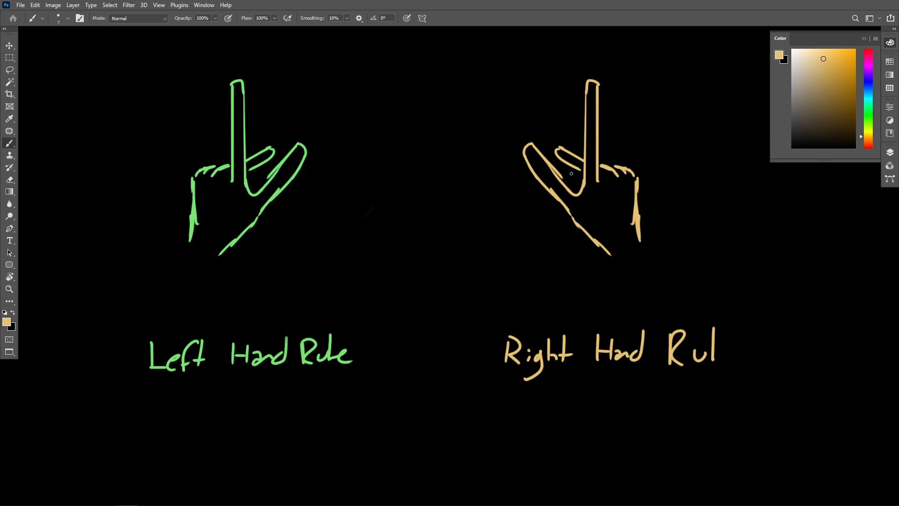
pyautogui.moveTo(428, 190)
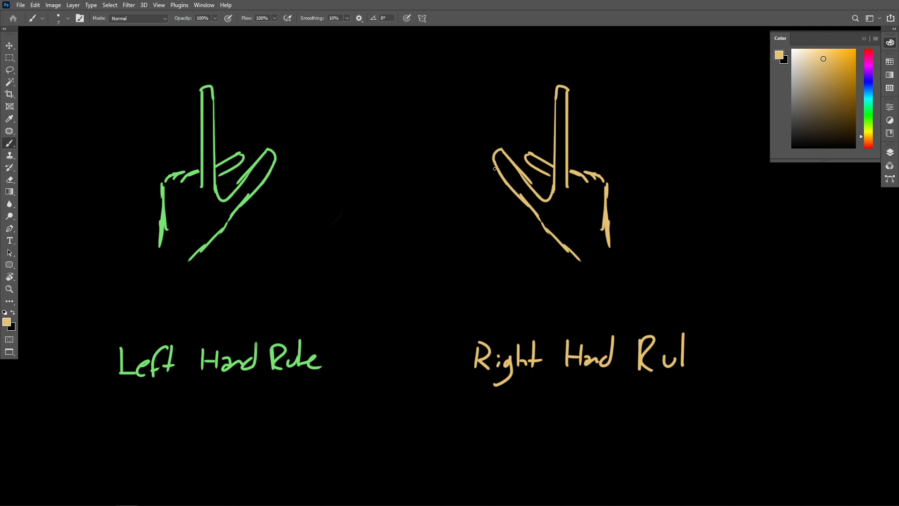
pyautogui.moveTo(482, 171)
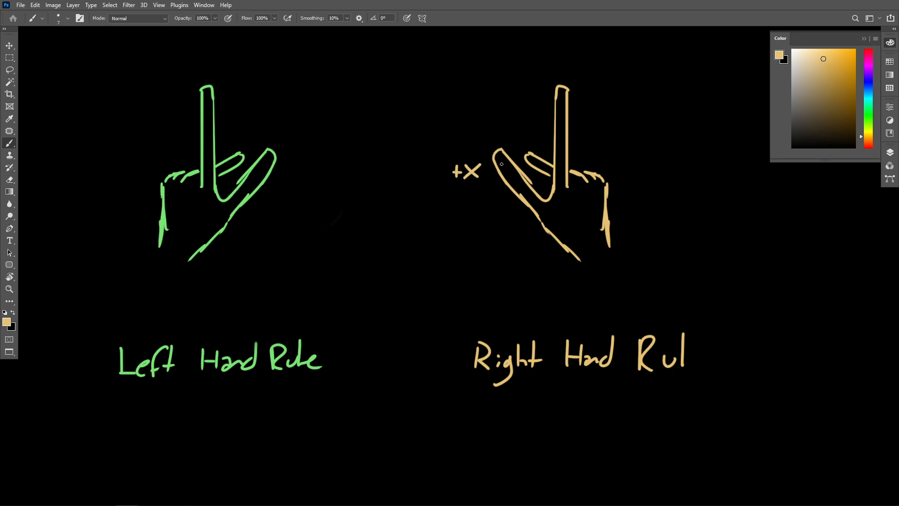
pyautogui.moveTo(491, 174)
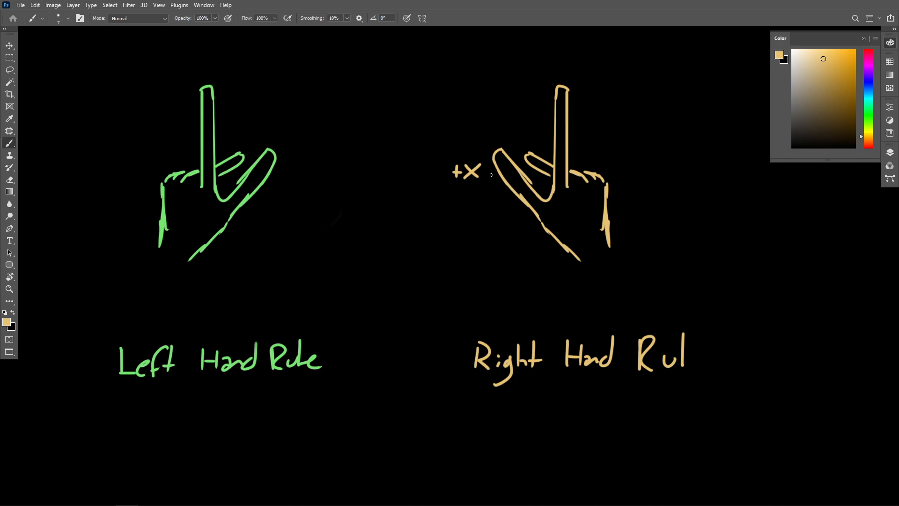
pyautogui.moveTo(556, 210)
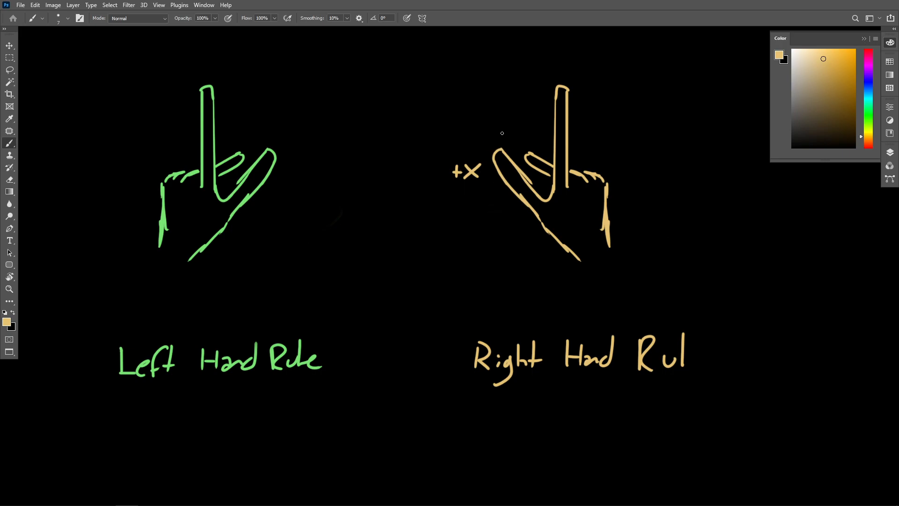
# Hand-write orange axis labels, including +Y at the upright fingertip
pyautogui.moveTo(497, 150); pyautogui.dragTo(456, 89)
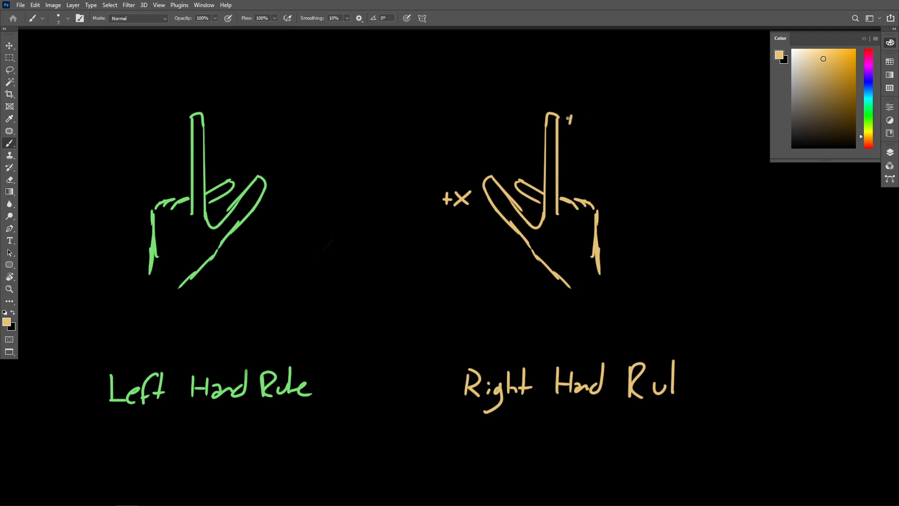
pyautogui.moveTo(574, 118); pyautogui.dragTo(596, 130)
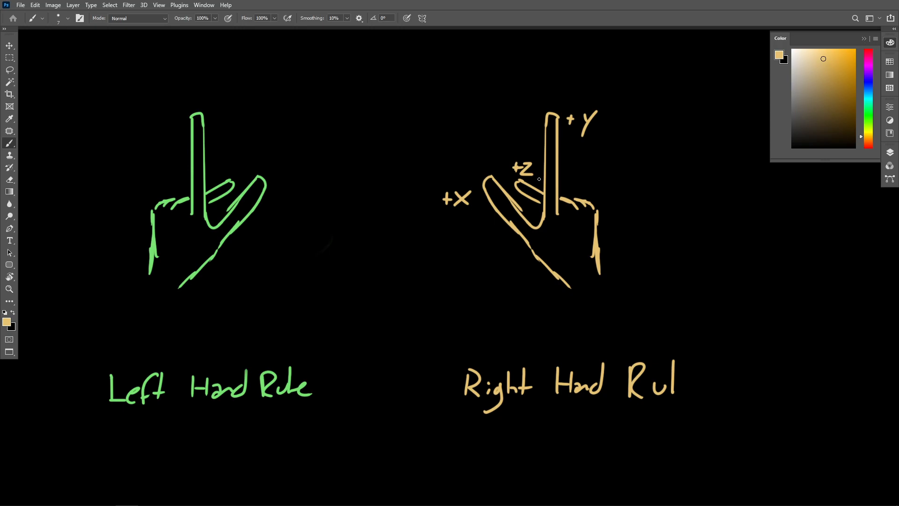
pyautogui.moveTo(331, 190)
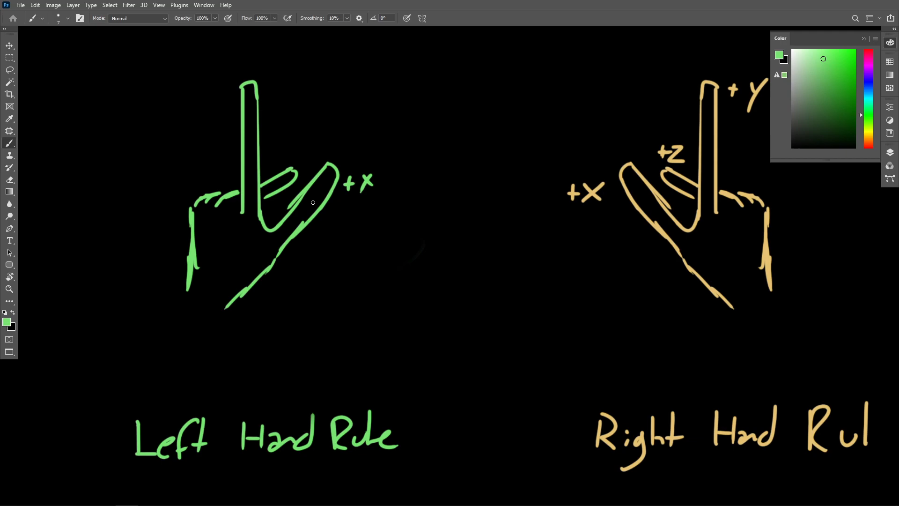
pyautogui.moveTo(262, 85)
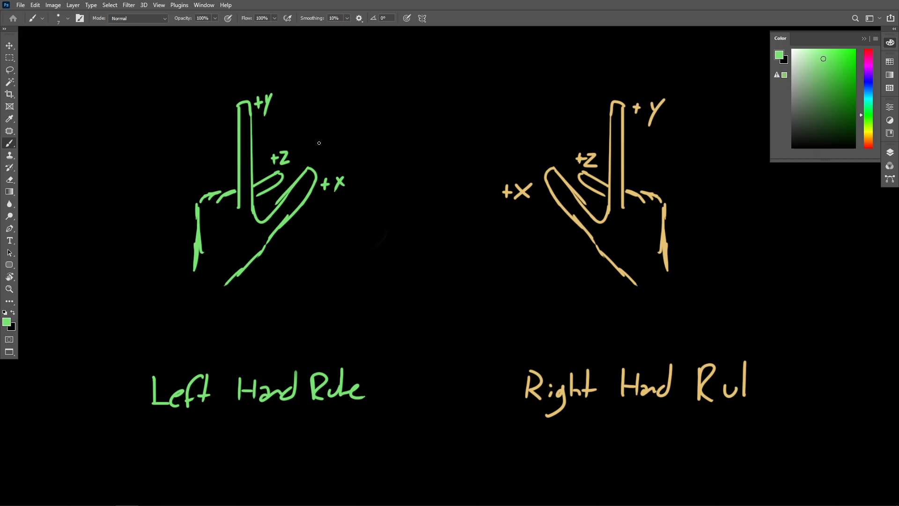
pyautogui.moveTo(392, 104)
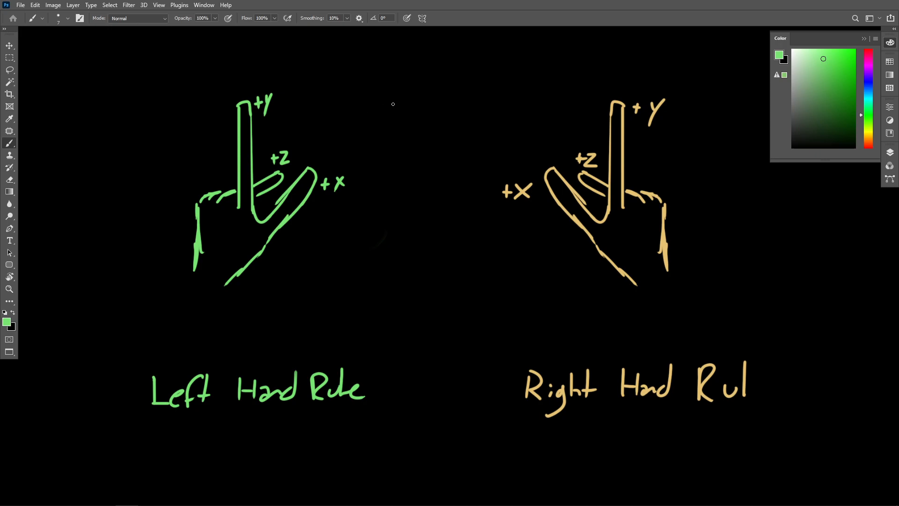
pyautogui.moveTo(347, 167)
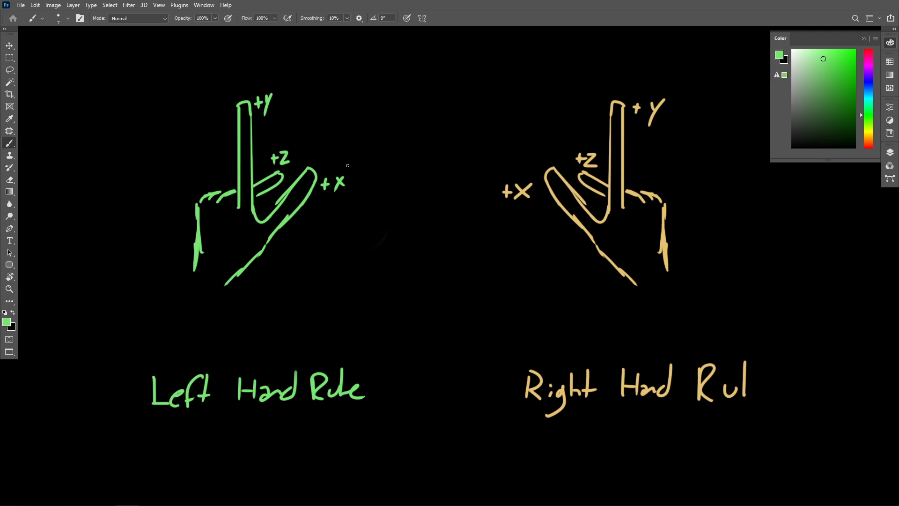
pyautogui.moveTo(339, 153)
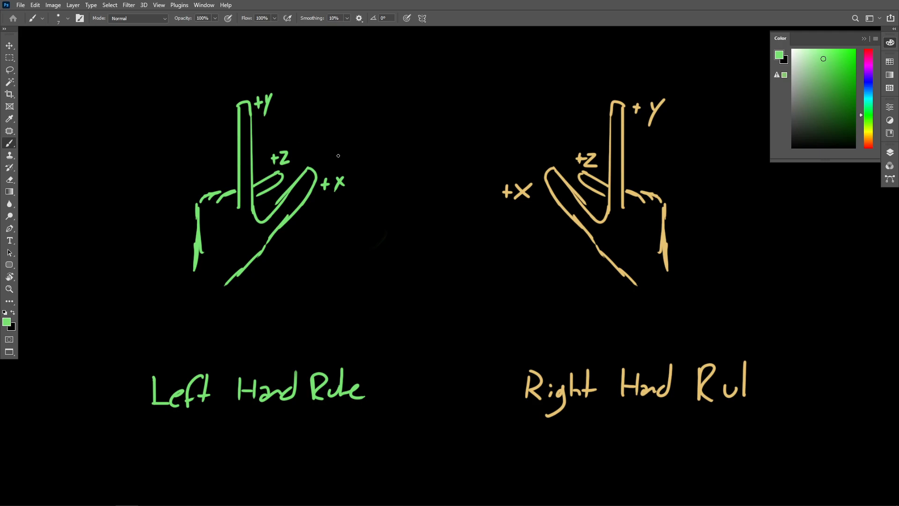
pyautogui.moveTo(333, 157)
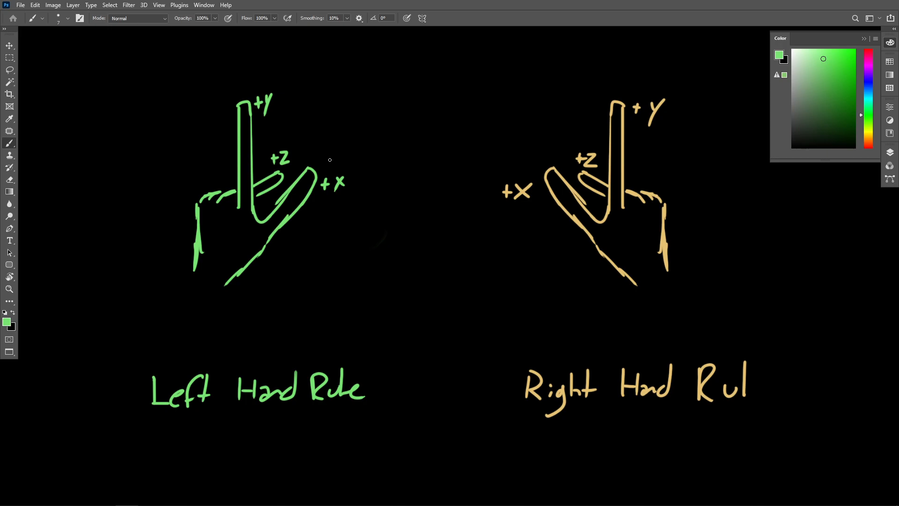
pyautogui.moveTo(418, 131)
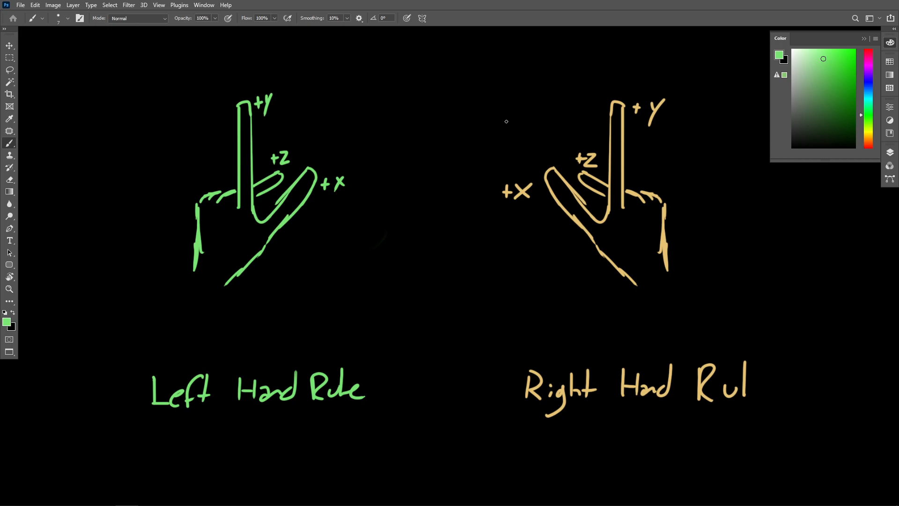
pyautogui.moveTo(423, 158)
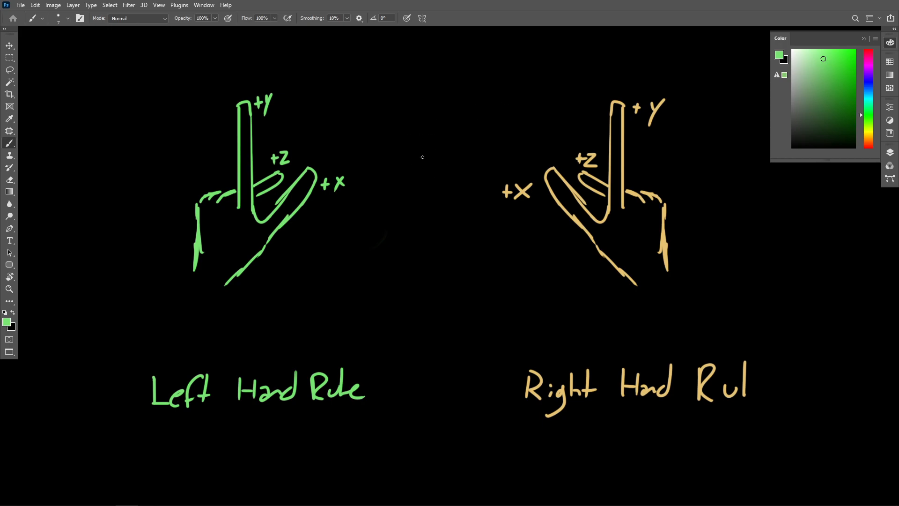
pyautogui.moveTo(427, 159)
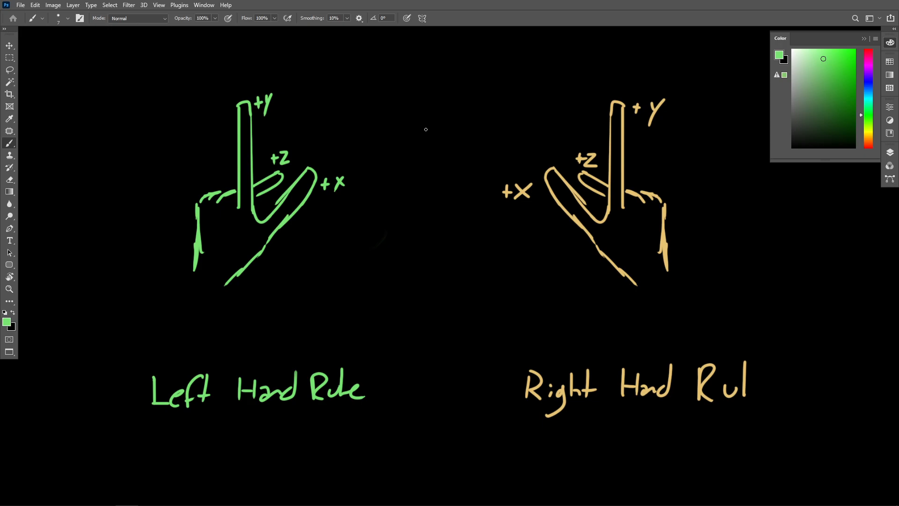
pyautogui.moveTo(441, 131)
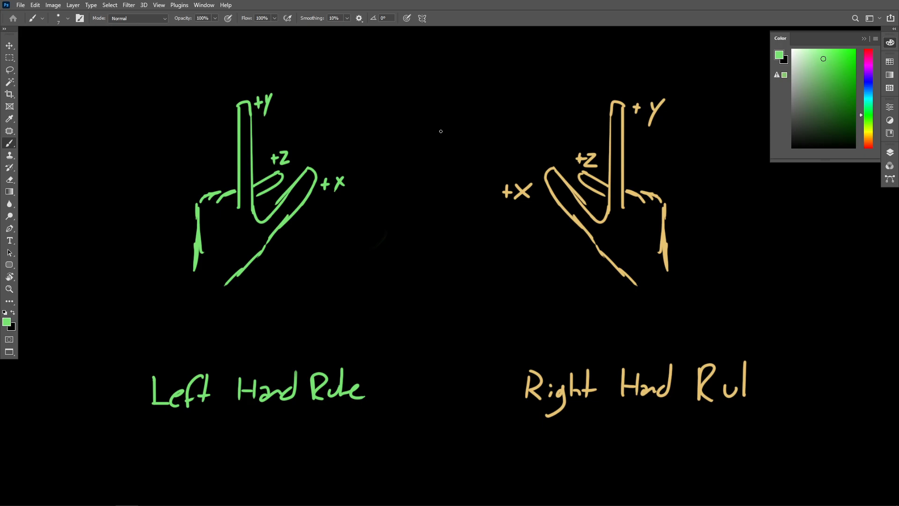
pyautogui.moveTo(426, 152)
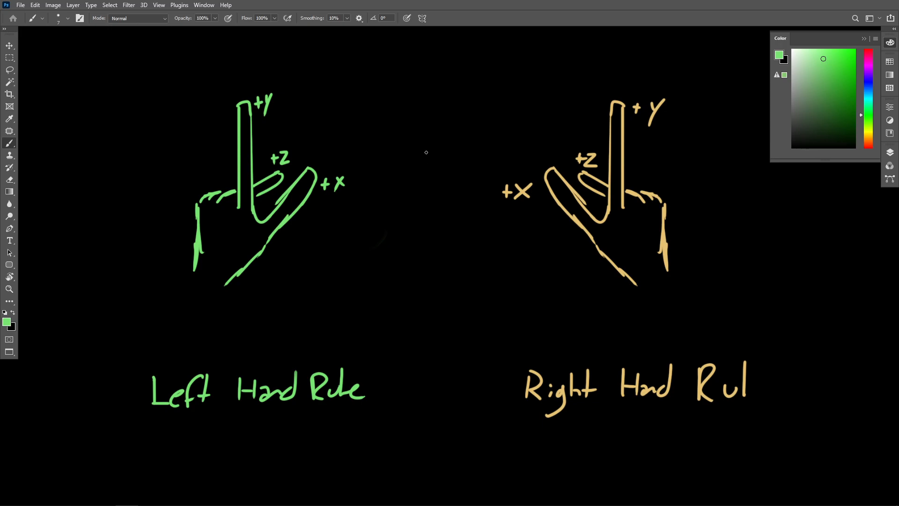
pyautogui.moveTo(428, 145)
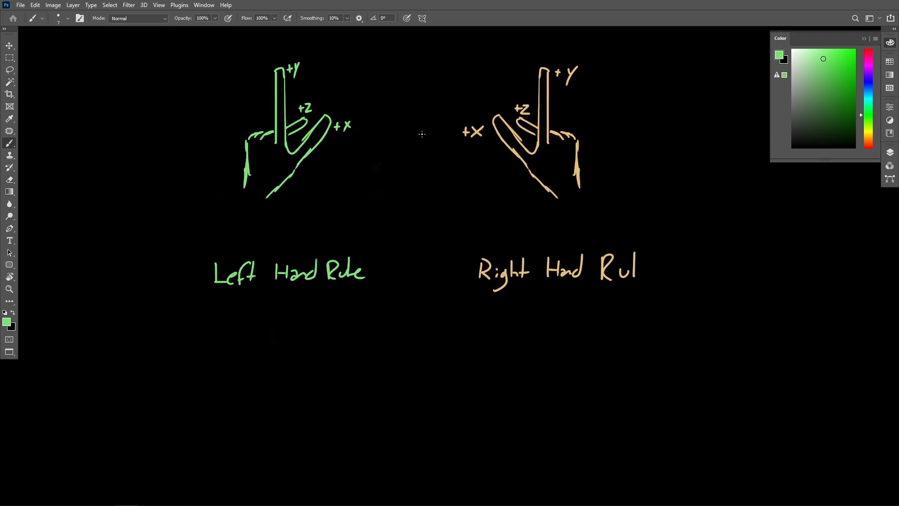
# Write - Maya and - Blender under OpenGL beneath the Right Hand Rule title
pyautogui.scroll(-3)
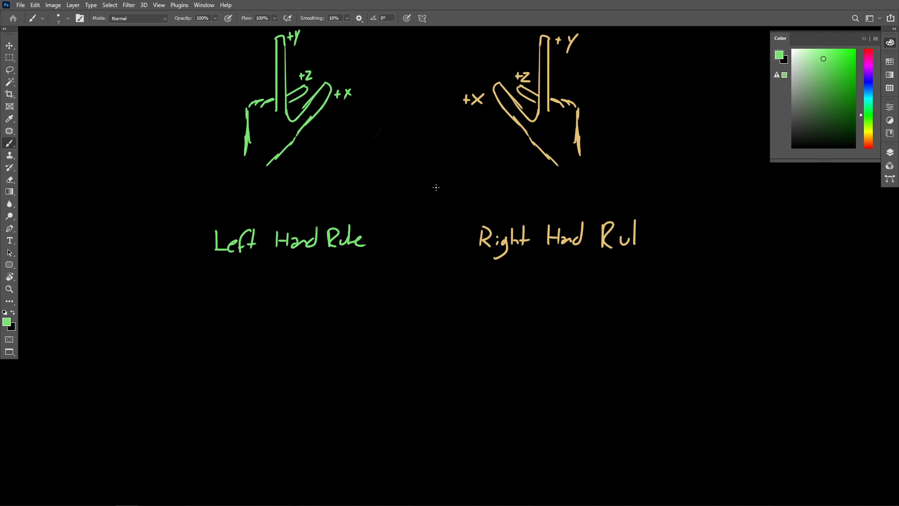
pyautogui.moveTo(432, 197)
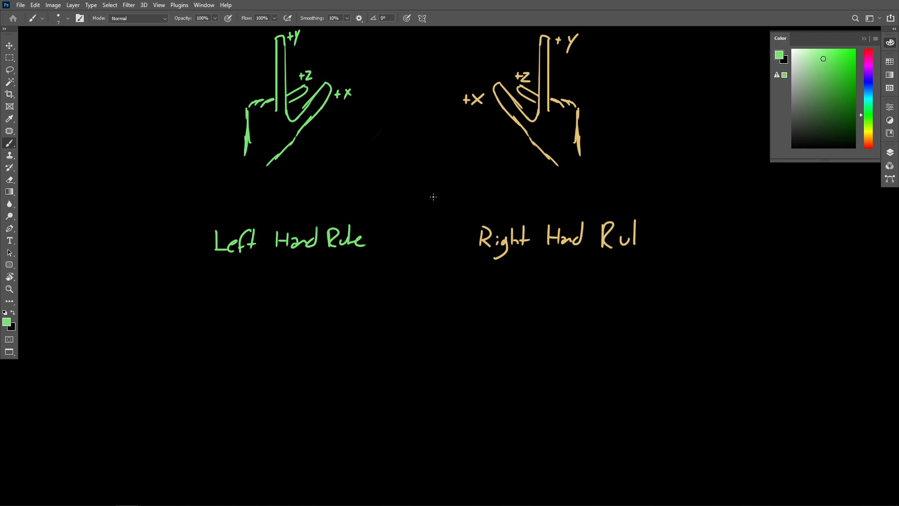
pyautogui.moveTo(441, 190)
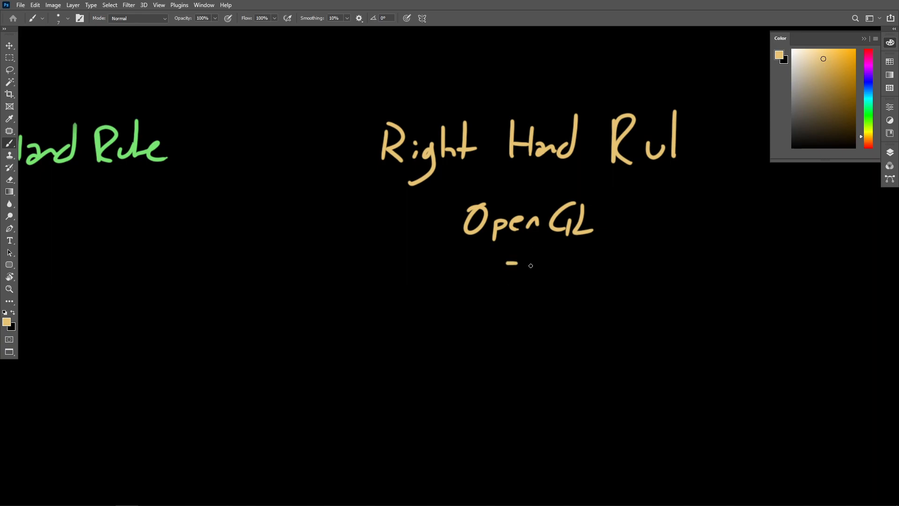
pyautogui.moveTo(533, 264); pyautogui.dragTo(597, 281)
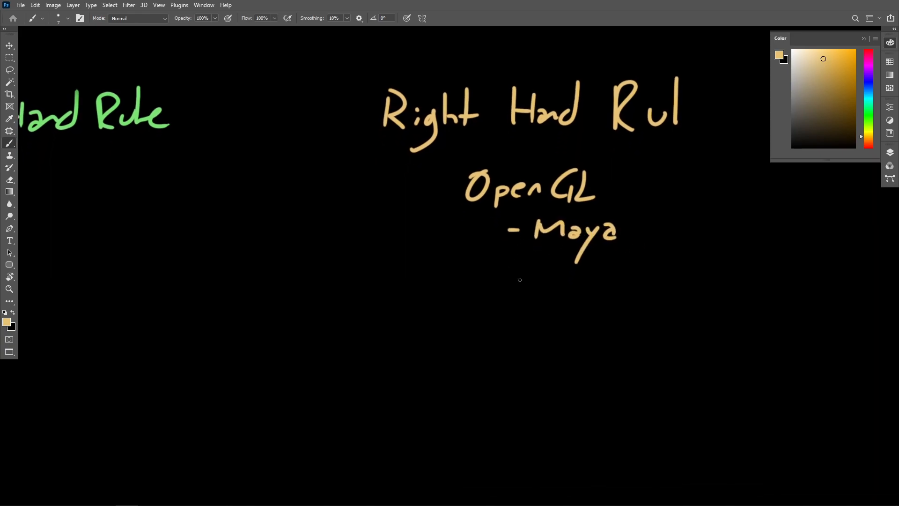
pyautogui.moveTo(507, 281); pyautogui.dragTo(568, 286)
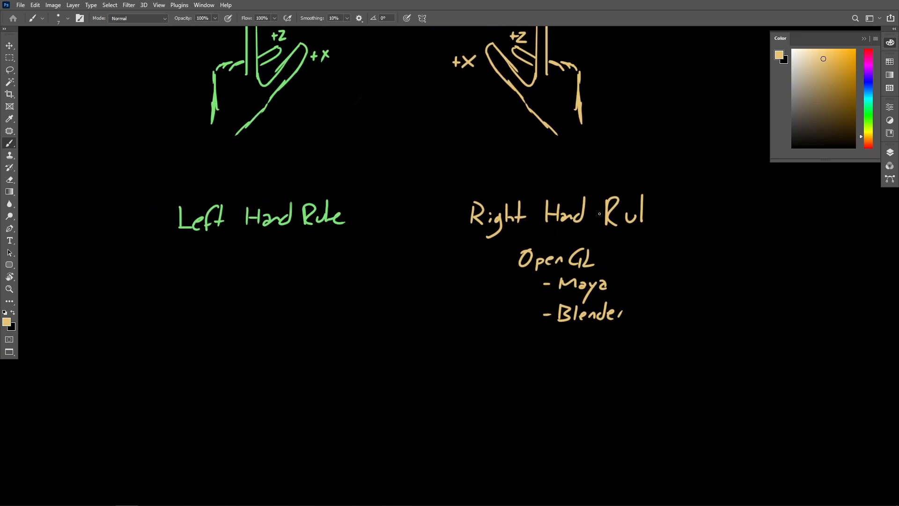
pyautogui.scroll(-3)
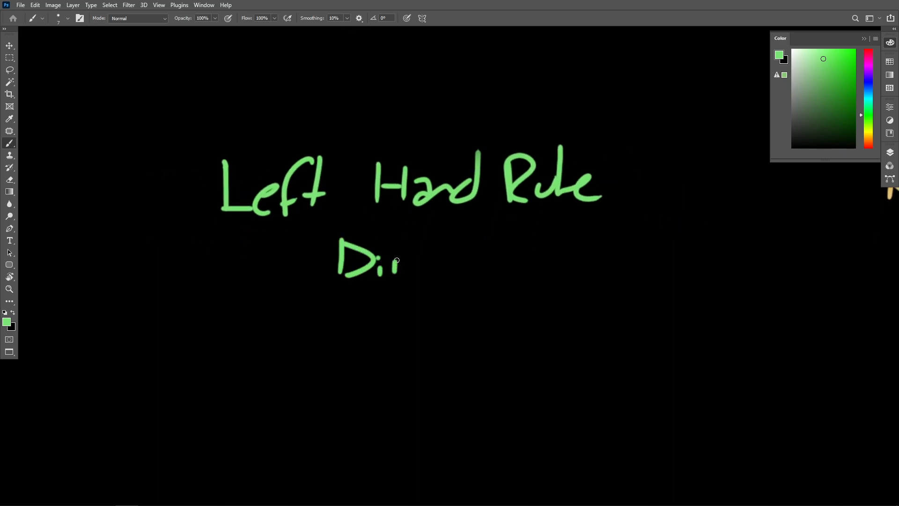
# Write DirectX with - Unreal and - Unity listed under Left Hand Rule
pyautogui.moveTo(395, 261); pyautogui.dragTo(479, 278)
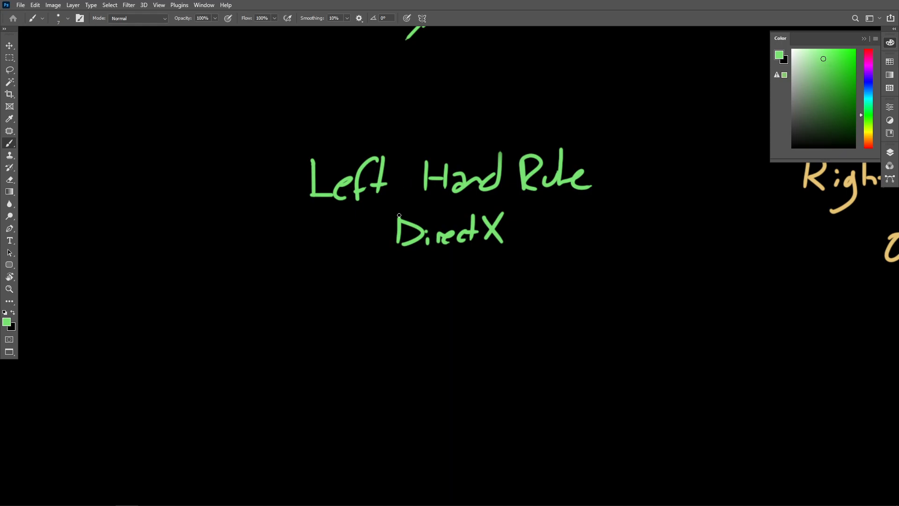
pyautogui.moveTo(402, 283); pyautogui.dragTo(447, 287)
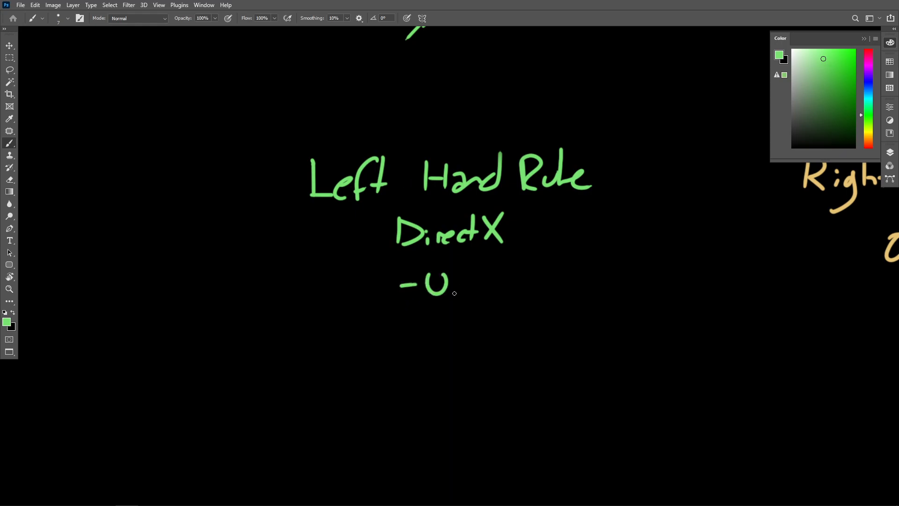
pyautogui.moveTo(453, 287); pyautogui.dragTo(519, 287)
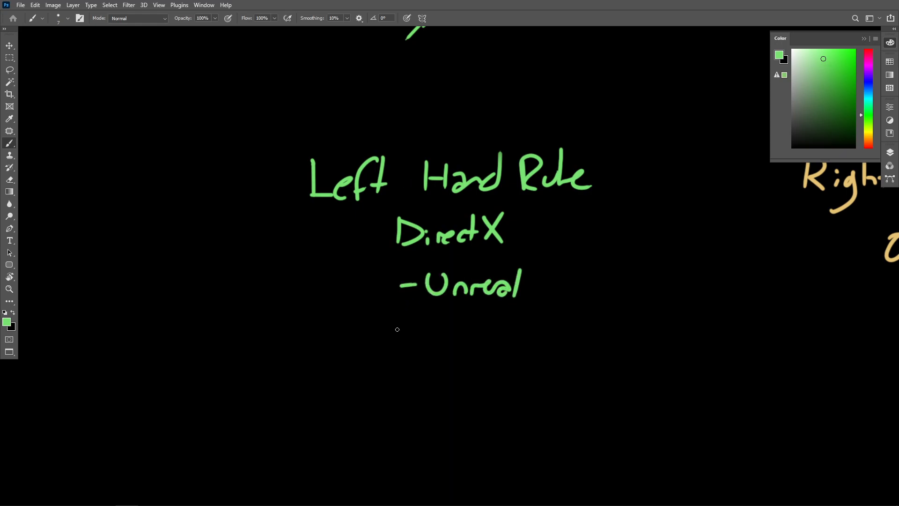
pyautogui.moveTo(402, 329); pyautogui.dragTo(448, 330)
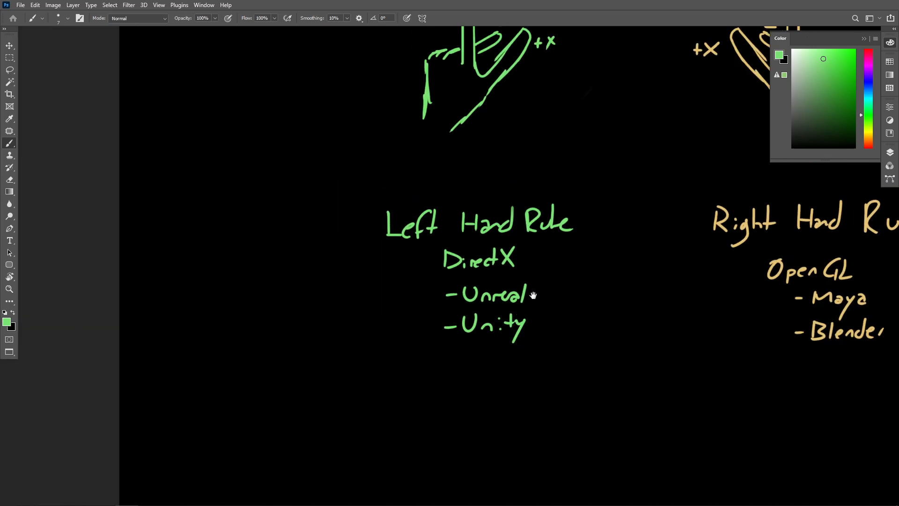
pyautogui.scroll(-3)
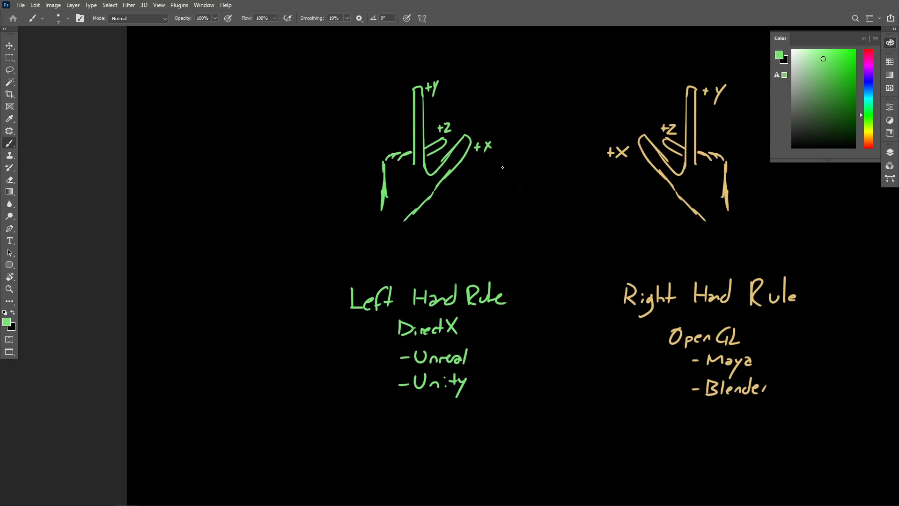
pyautogui.moveTo(397, 79)
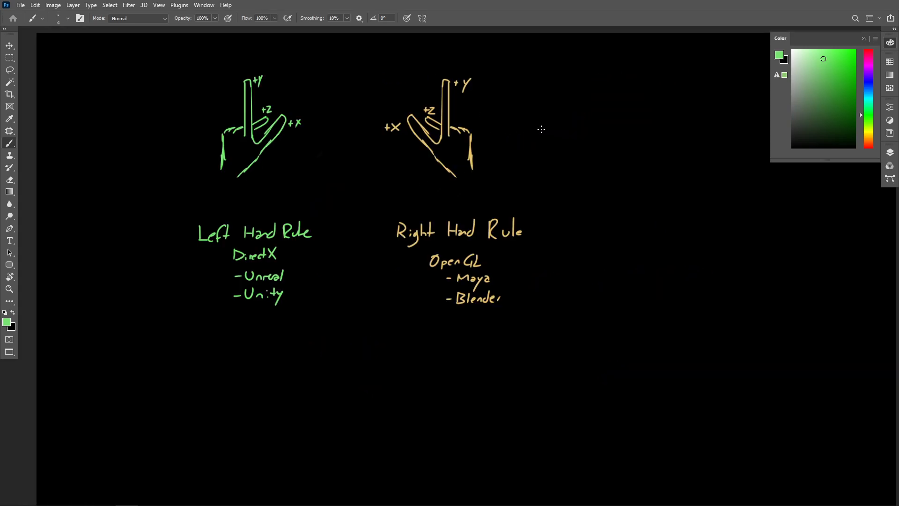
pyautogui.moveTo(532, 149)
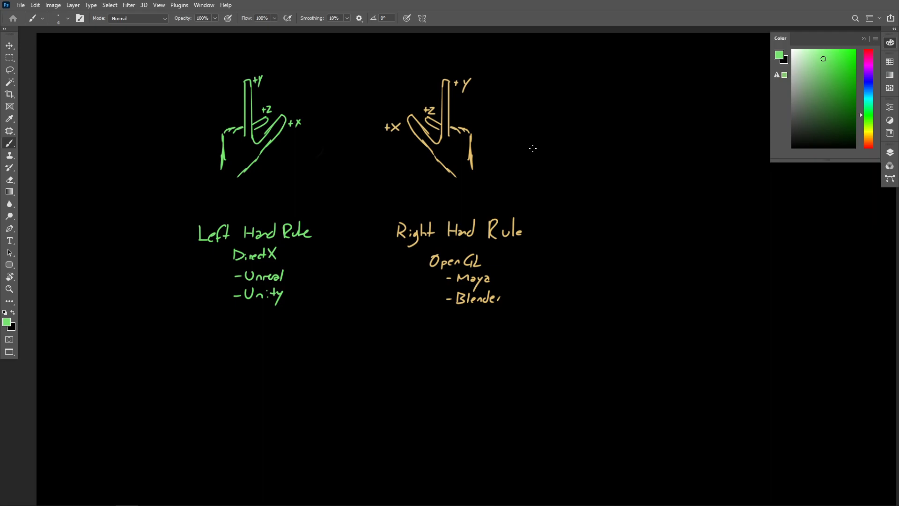
pyautogui.moveTo(607, 125)
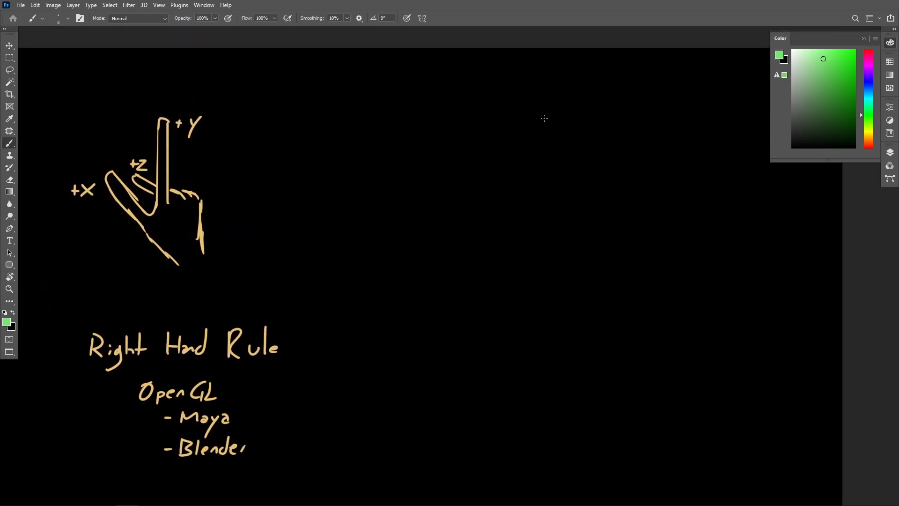
# Draw a teal stick figure off the origin with a line from origin to its feet
pyautogui.click(868, 132)
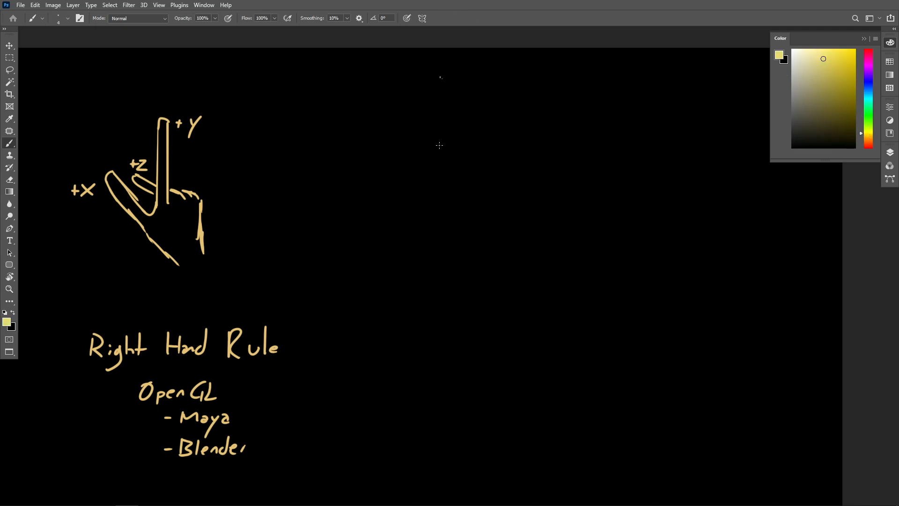
pyautogui.moveTo(440, 78)
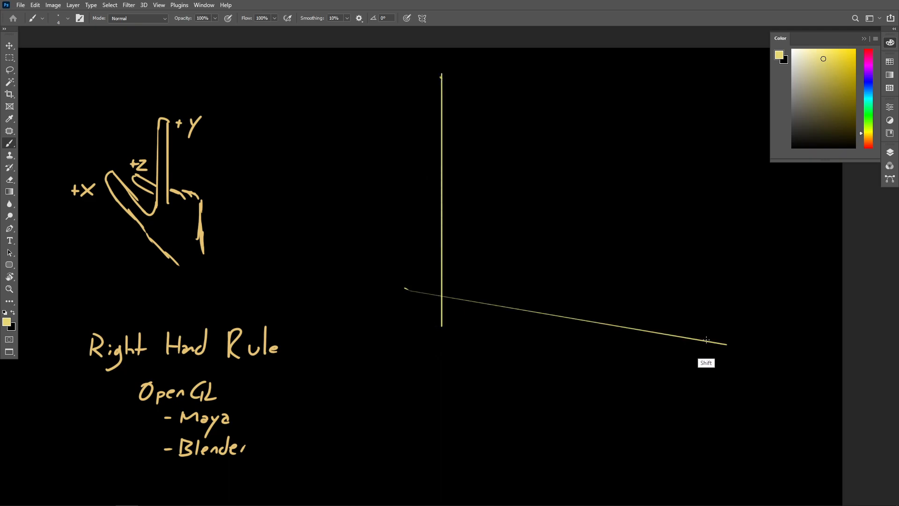
pyautogui.moveTo(476, 231)
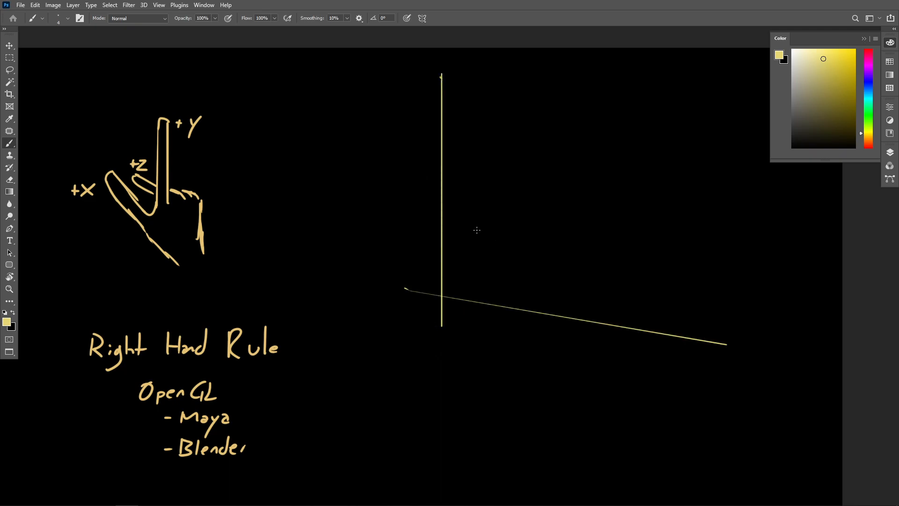
pyautogui.moveTo(459, 231)
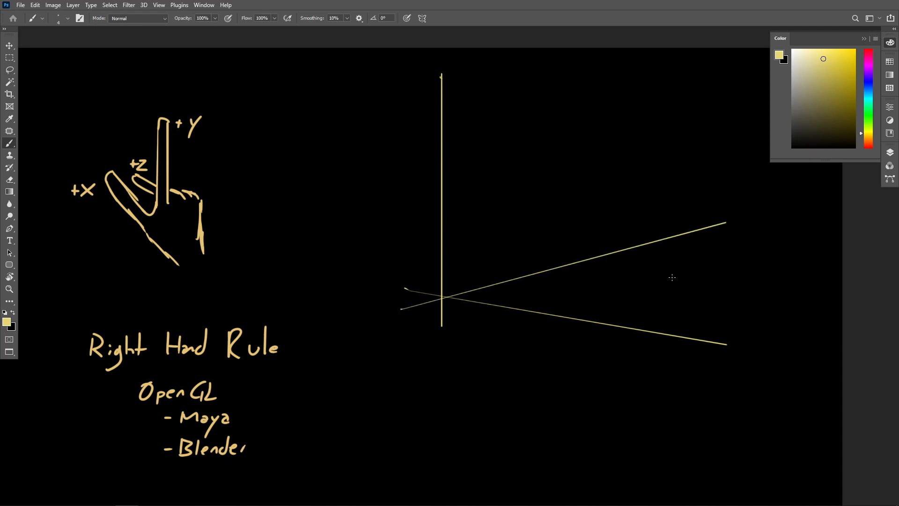
pyautogui.moveTo(572, 236)
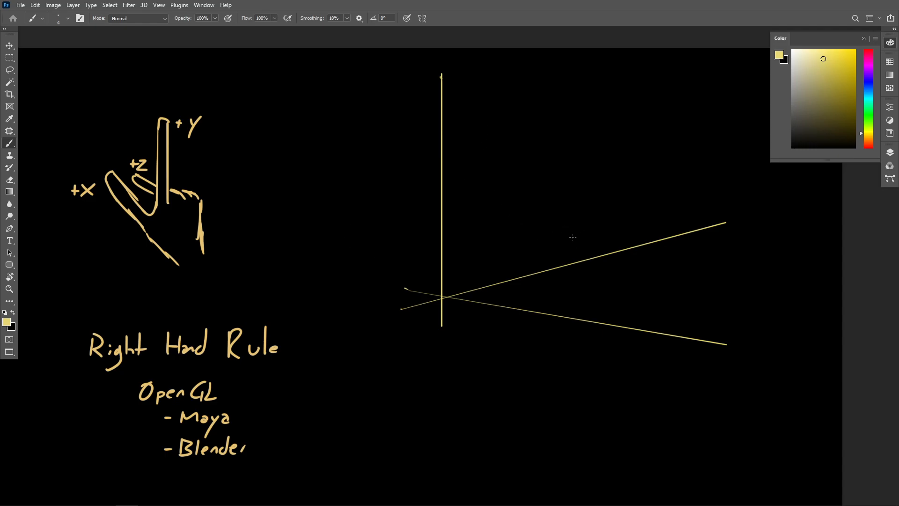
pyautogui.scroll(-3)
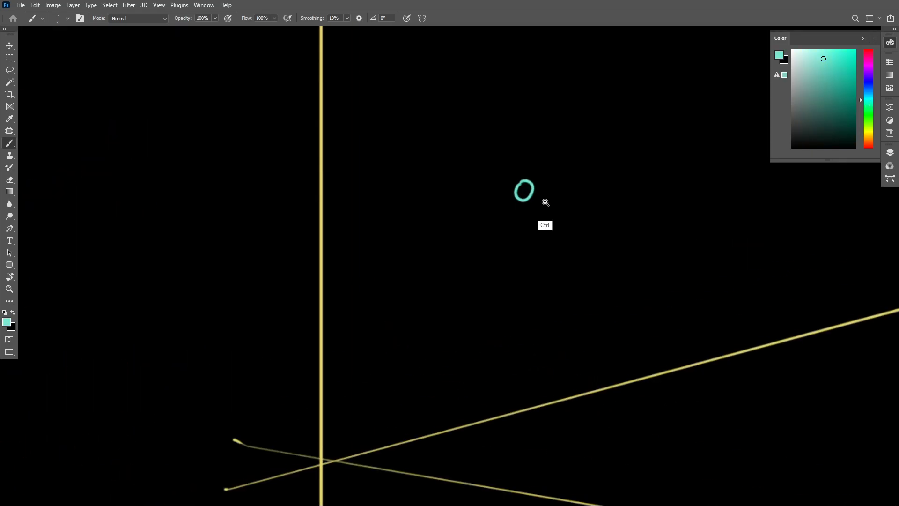
pyautogui.moveTo(522, 201); pyautogui.dragTo(519, 264)
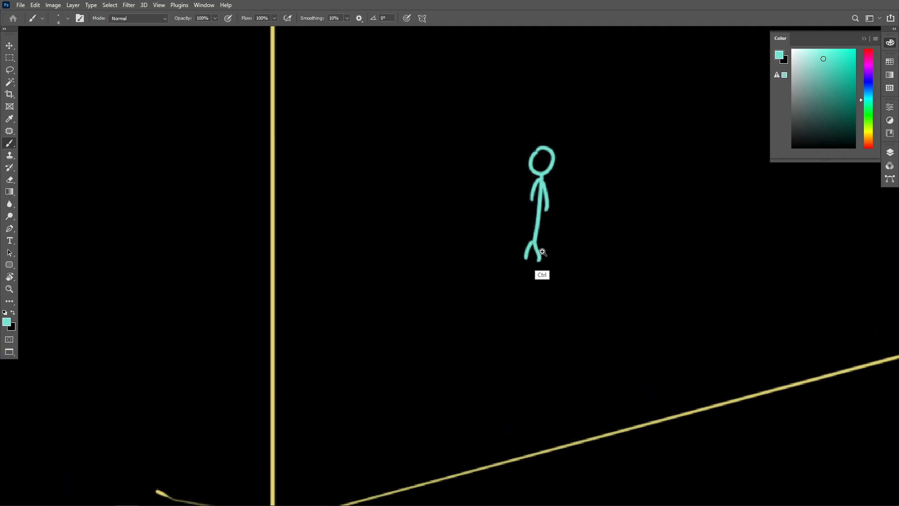
pyautogui.moveTo(542, 252); pyautogui.dragTo(530, 278)
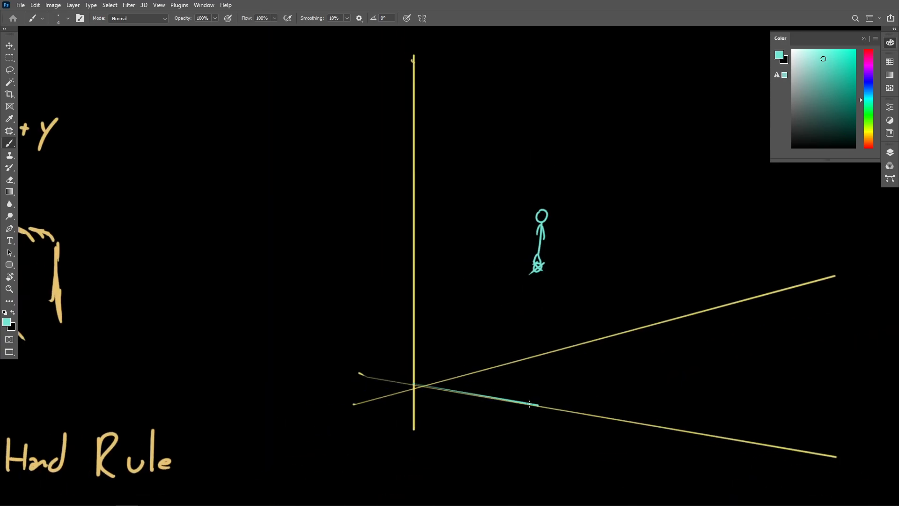
pyautogui.moveTo(417, 387); pyautogui.dragTo(530, 405)
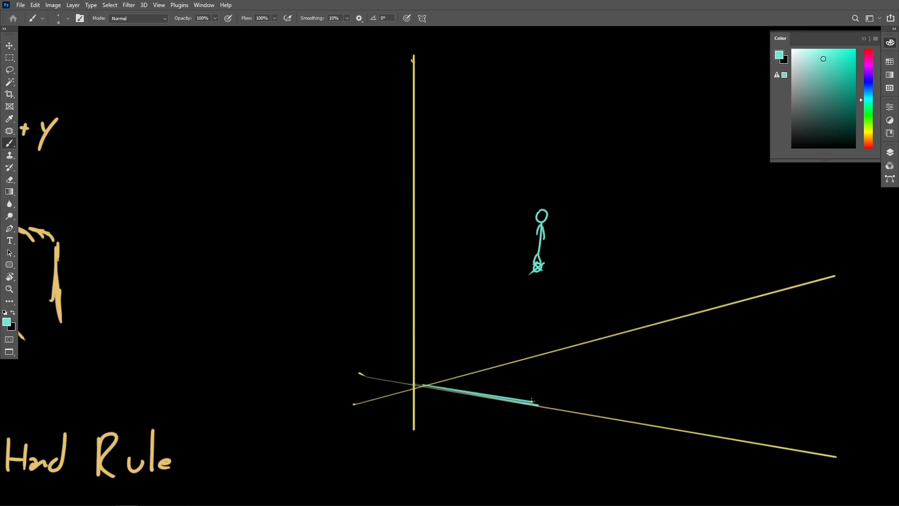
pyautogui.moveTo(522, 267); pyautogui.dragTo(533, 402)
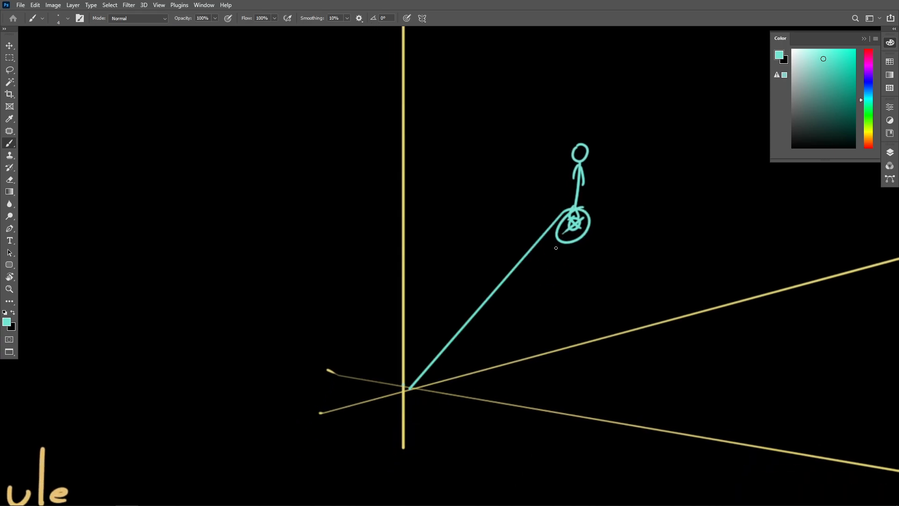
# Hand-write the World Space title above the axes sketch
pyautogui.moveTo(555, 248); pyautogui.dragTo(487, 198)
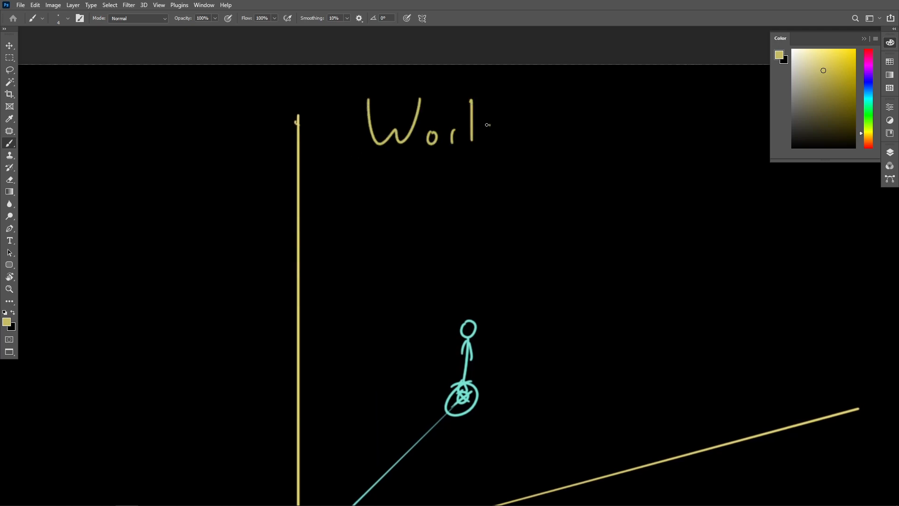
pyautogui.moveTo(484, 127); pyautogui.dragTo(605, 124)
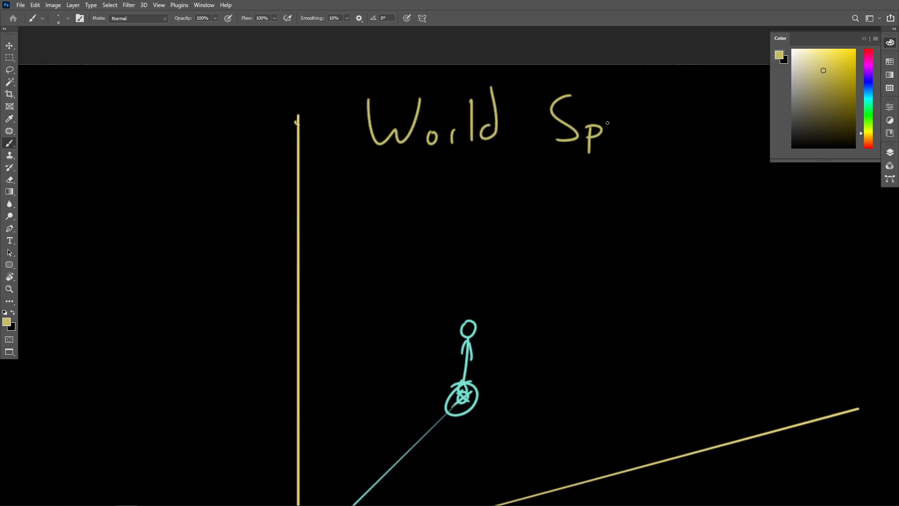
pyautogui.moveTo(611, 123); pyautogui.dragTo(665, 132)
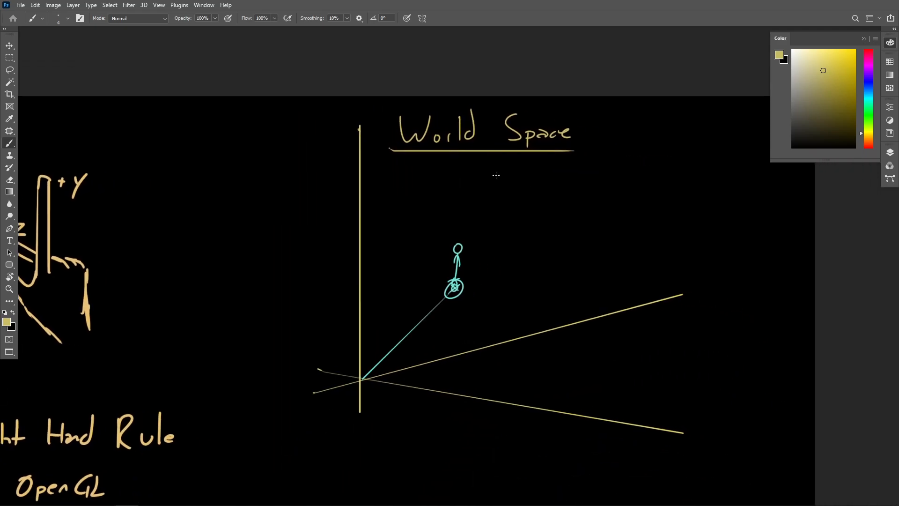
pyautogui.moveTo(510, 194)
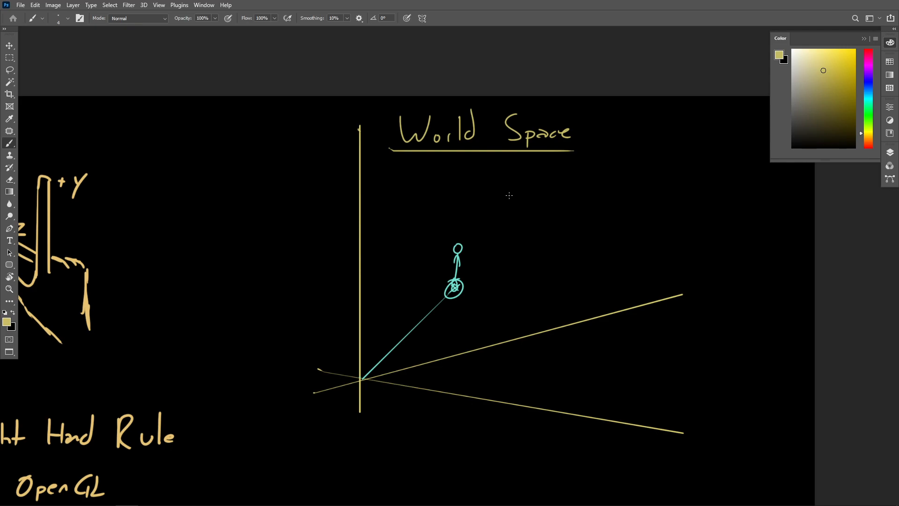
pyautogui.moveTo(470, 239)
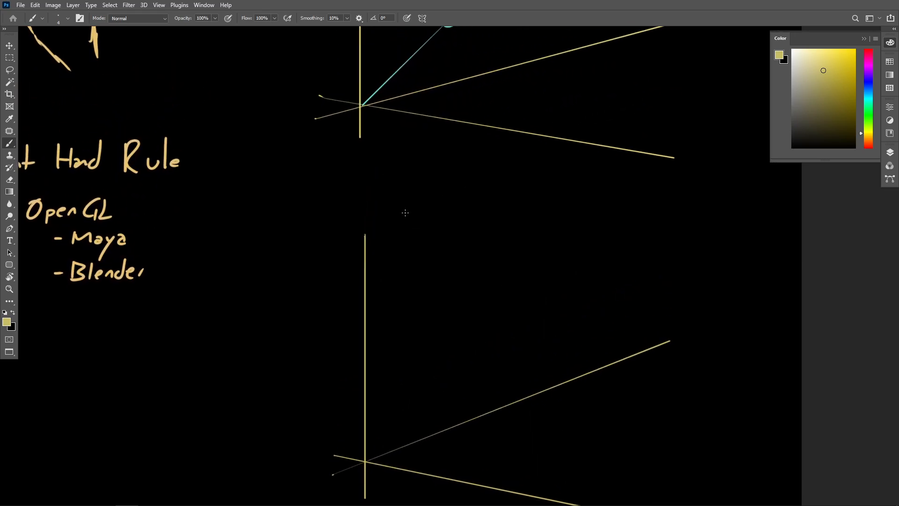
# Handwrite the Local Space label above the second axis sketch
pyautogui.moveTo(404, 230); pyautogui.dragTo(464, 238)
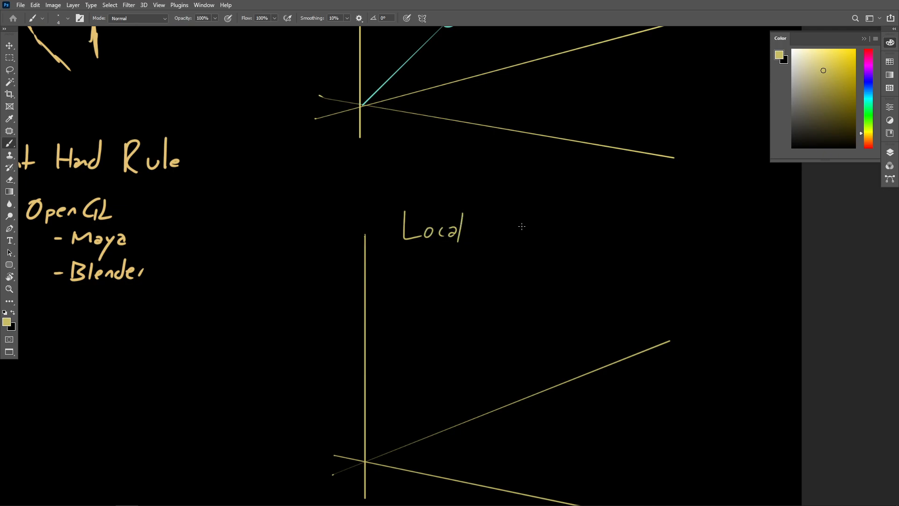
pyautogui.moveTo(494, 229); pyautogui.dragTo(545, 229)
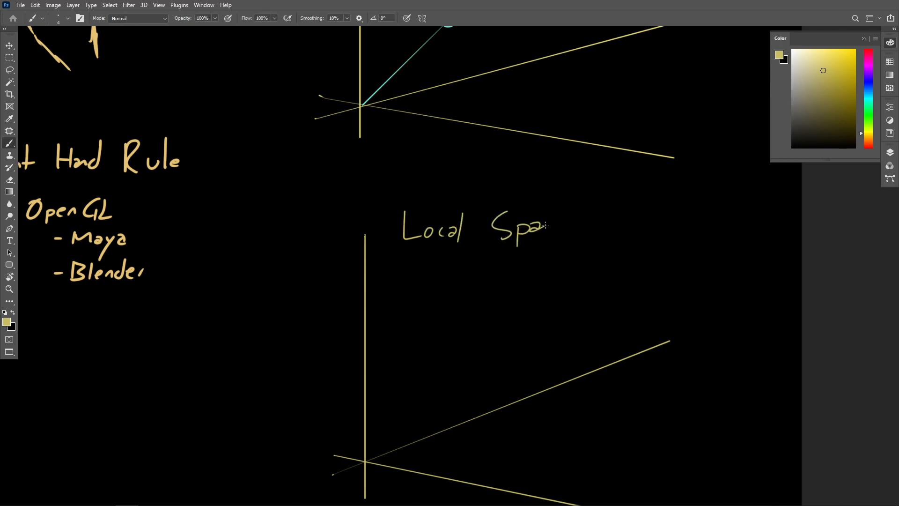
pyautogui.moveTo(535, 227); pyautogui.dragTo(567, 229)
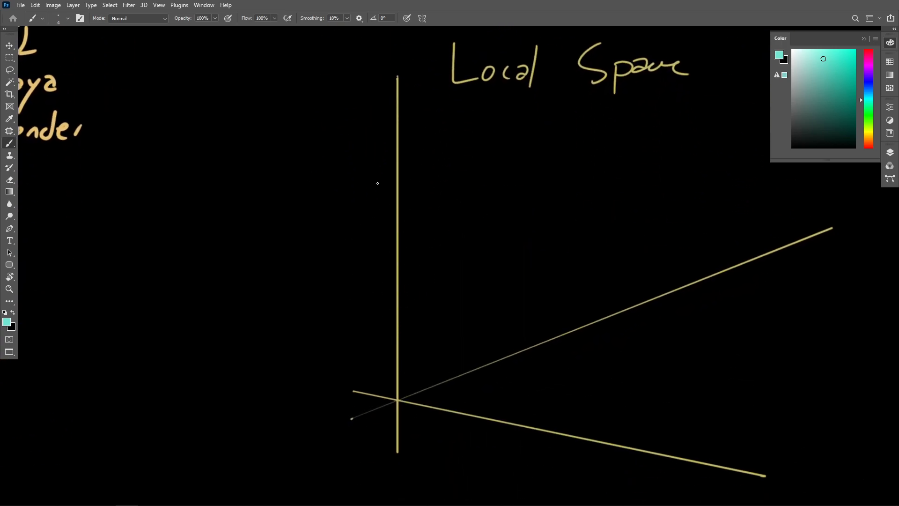
pyautogui.moveTo(398, 342)
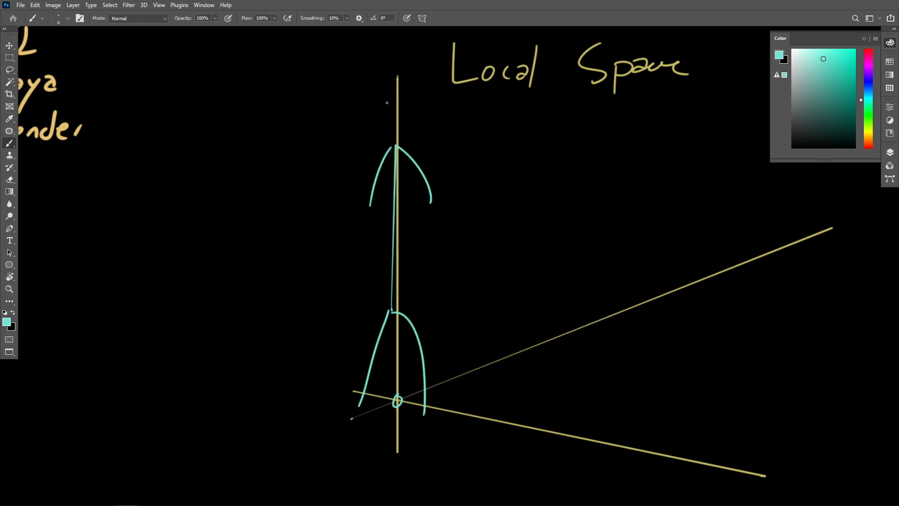
# Draw the standing teal stick figure's head on the vertical axis and centre it in view
pyautogui.moveTo(395, 75); pyautogui.dragTo(395, 143)
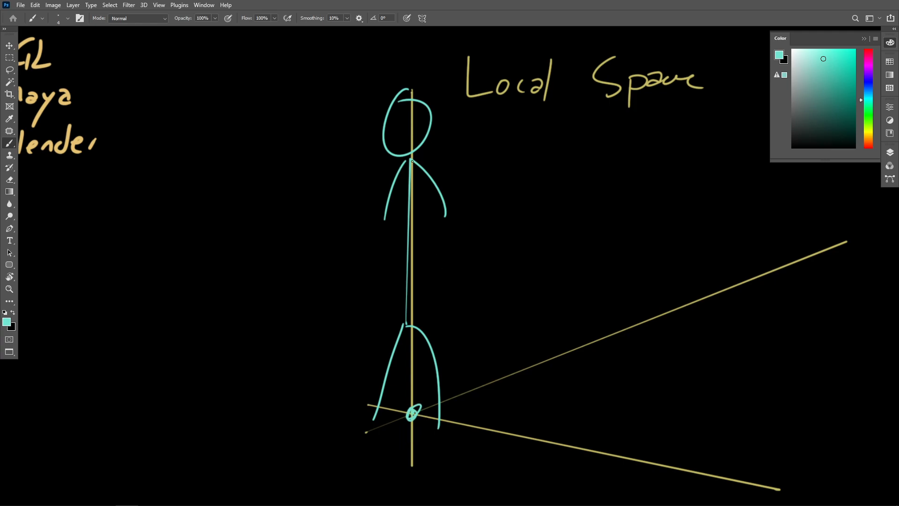
pyautogui.moveTo(437, 236)
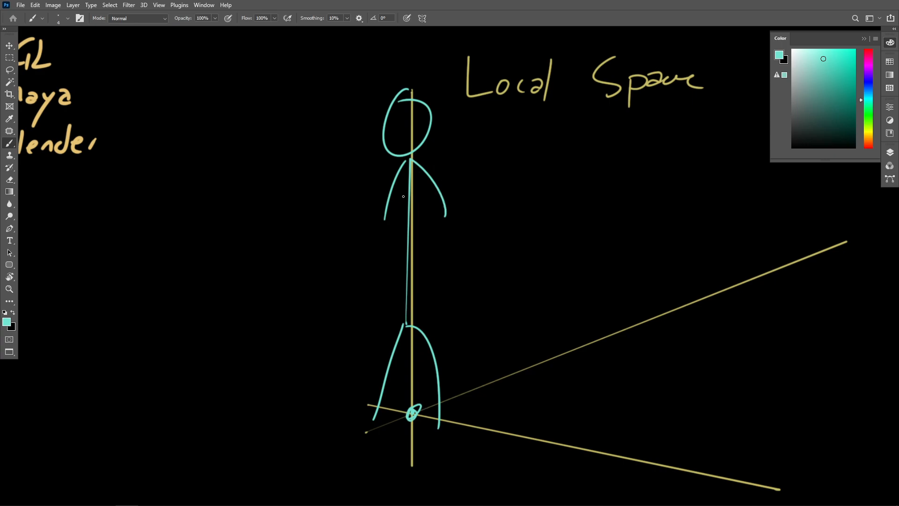
pyautogui.moveTo(530, 137)
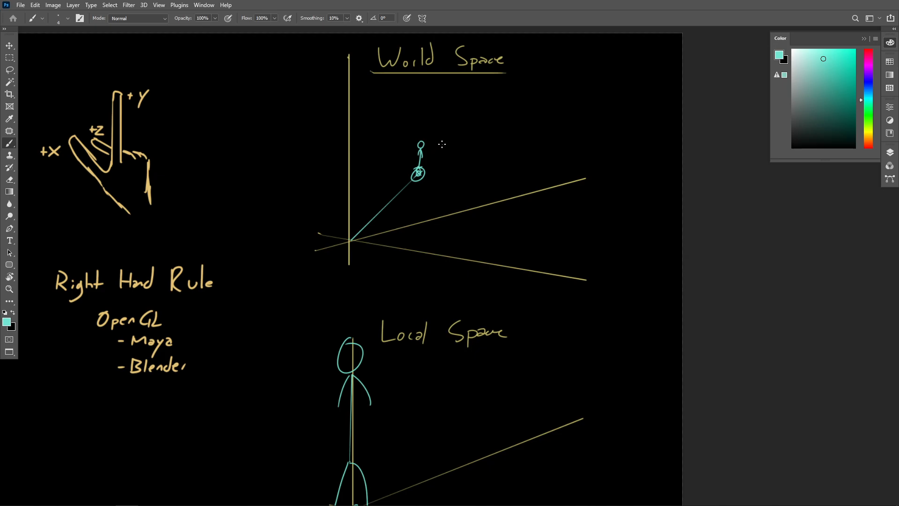
pyautogui.scroll(-3)
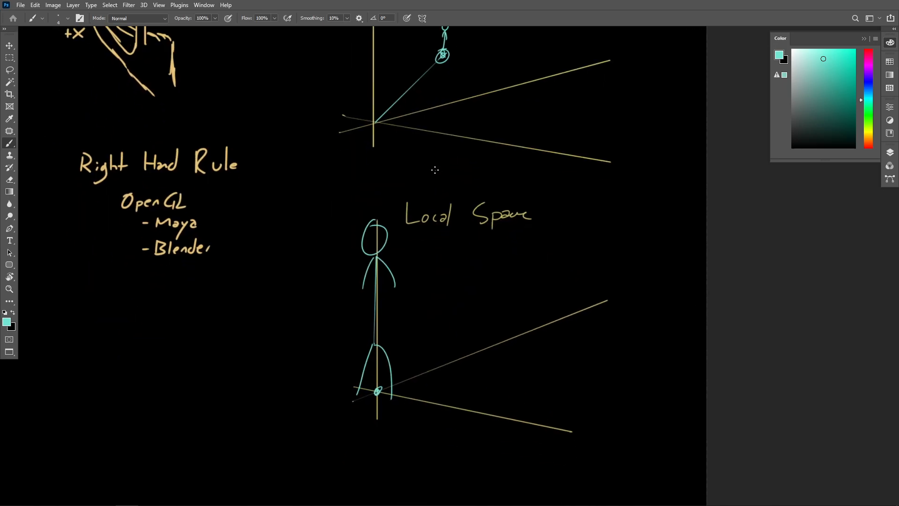
pyautogui.scroll(-3)
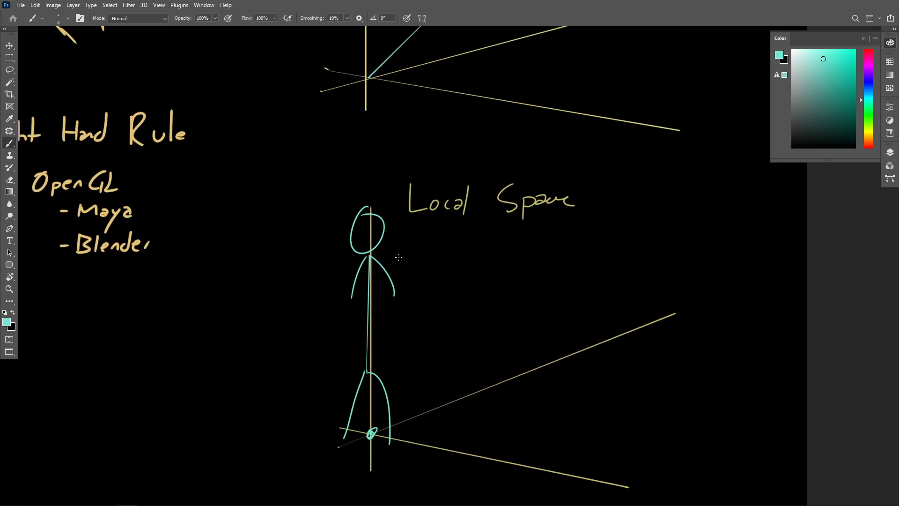
pyautogui.moveTo(402, 259); pyautogui.dragTo(362, 241)
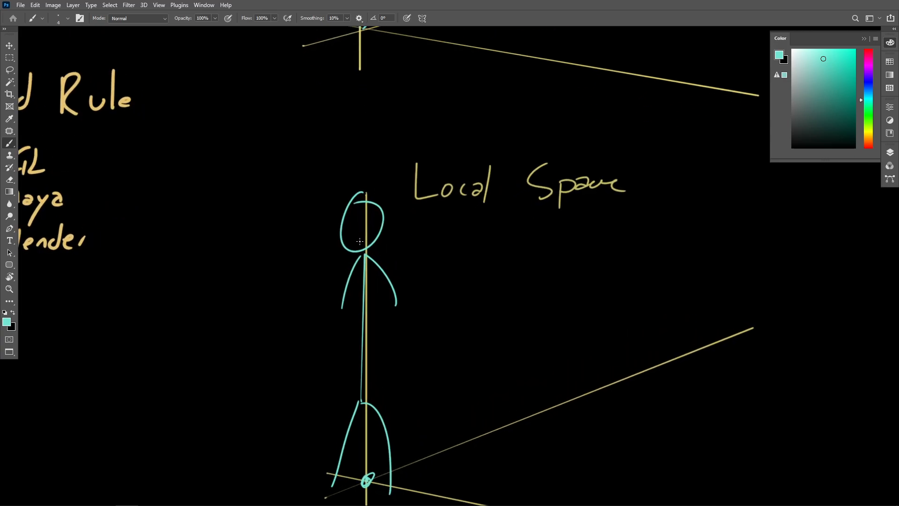
pyautogui.moveTo(370, 221)
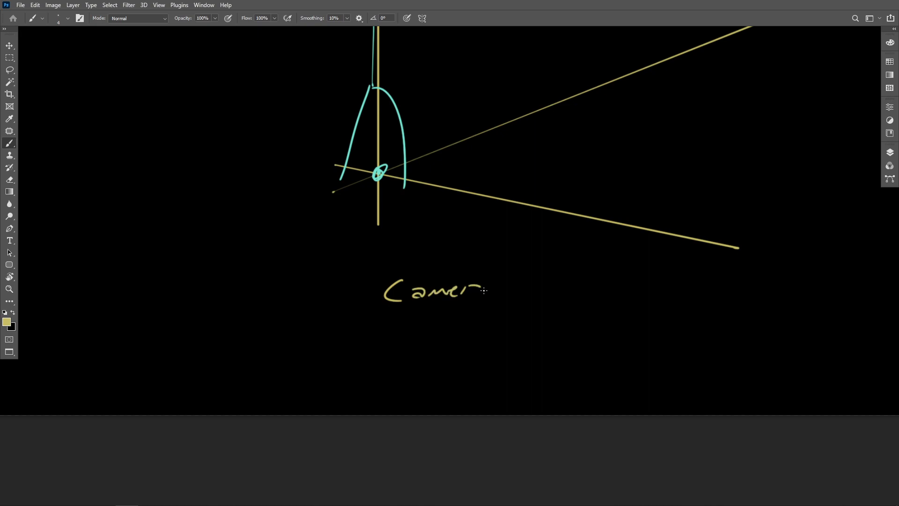
# Handwrite the Camera Space heading and begin the Screen Space label beneath it
pyautogui.moveTo(499, 289); pyautogui.dragTo(565, 292)
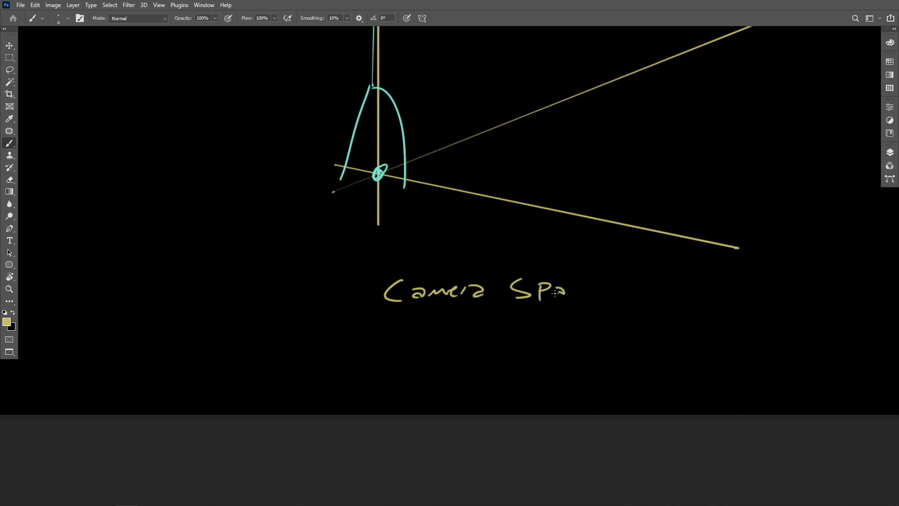
pyautogui.moveTo(567, 289); pyautogui.dragTo(593, 292)
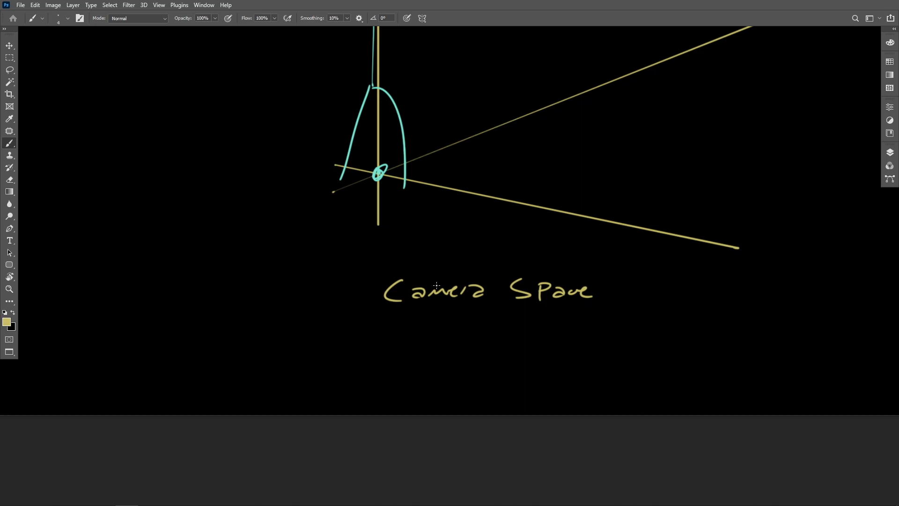
pyautogui.moveTo(480, 255)
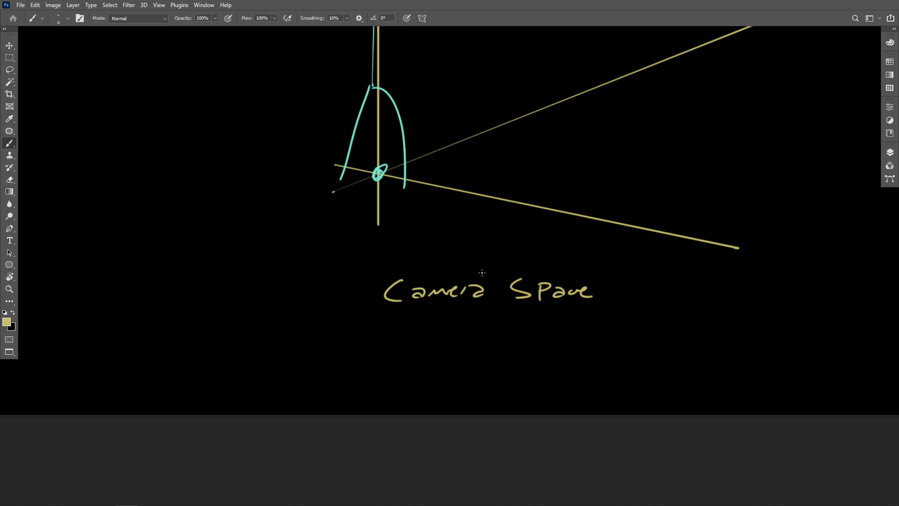
pyautogui.moveTo(418, 326)
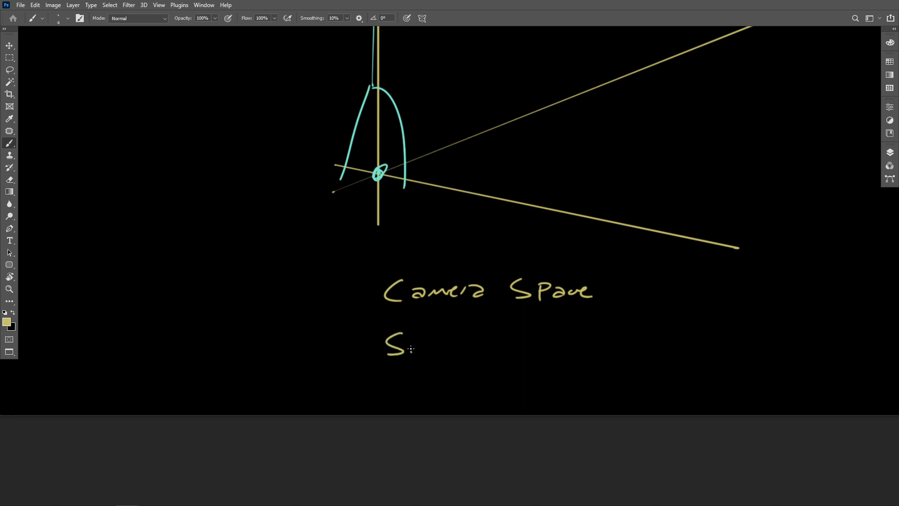
pyautogui.moveTo(413, 348); pyautogui.dragTo(451, 349)
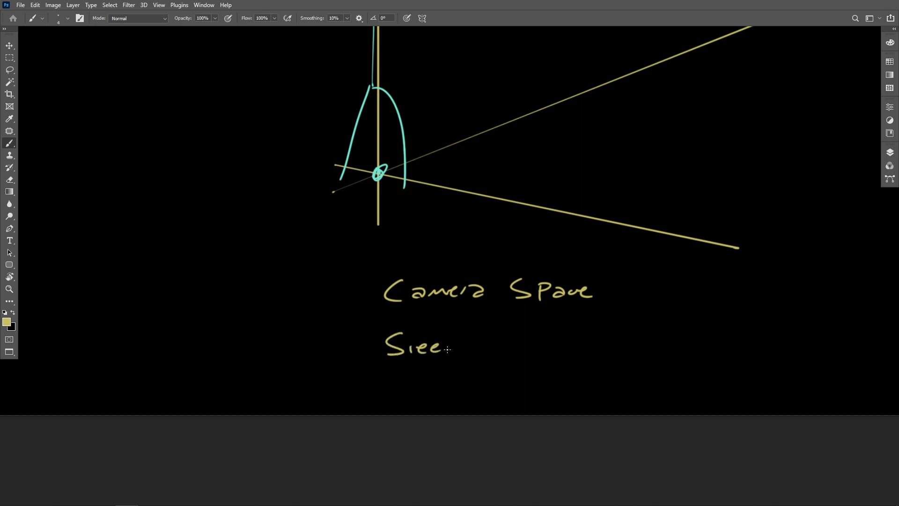